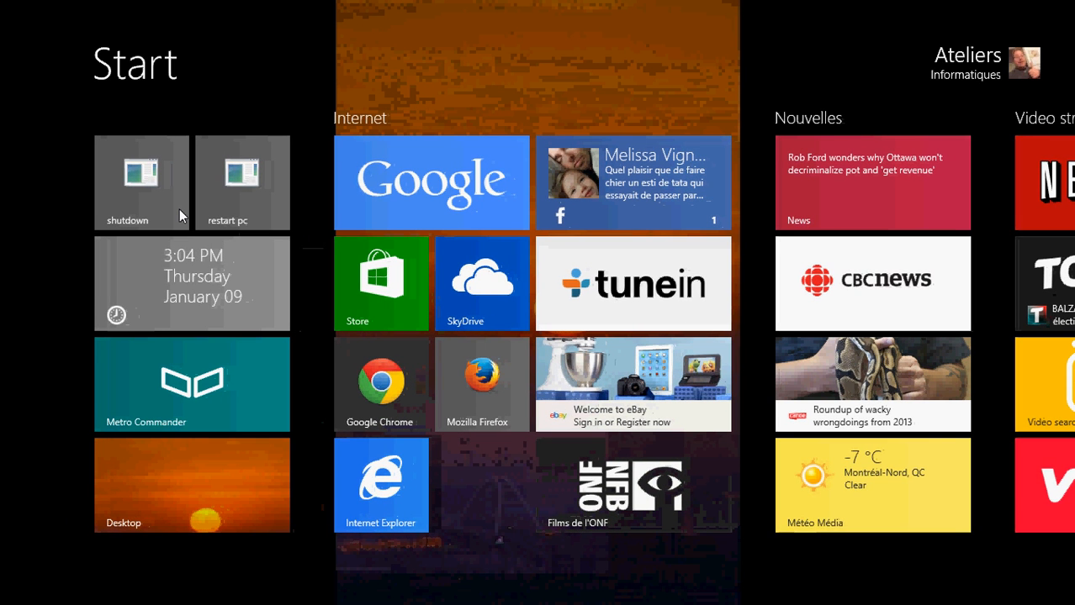
{"action": "scroll", "scroll_direction": "right", "scroll_amount": 3}
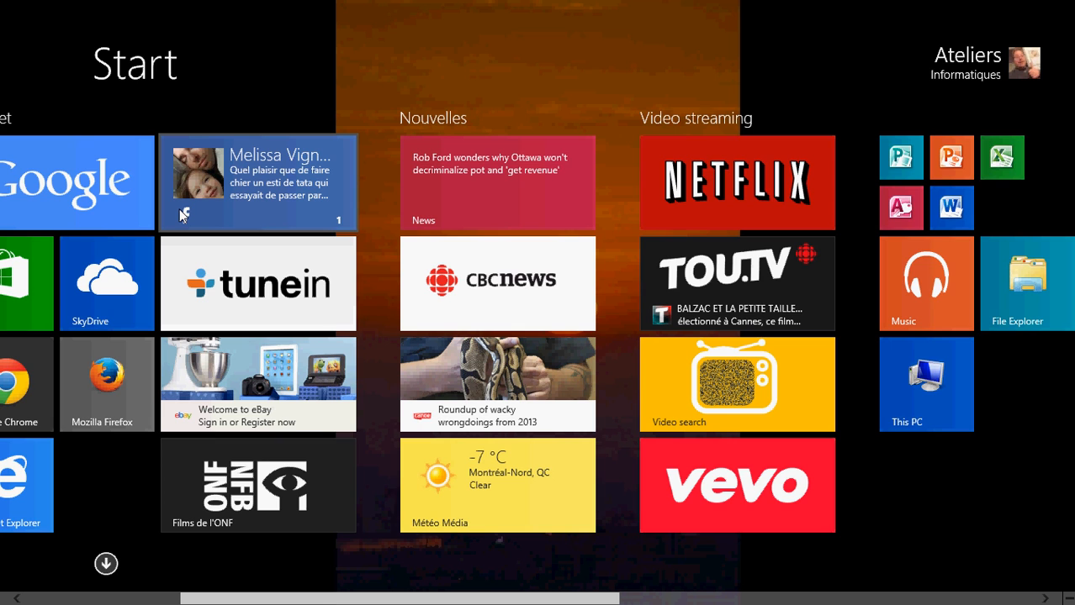
{"action": "mouse_move", "coordinate": [427, 111]}
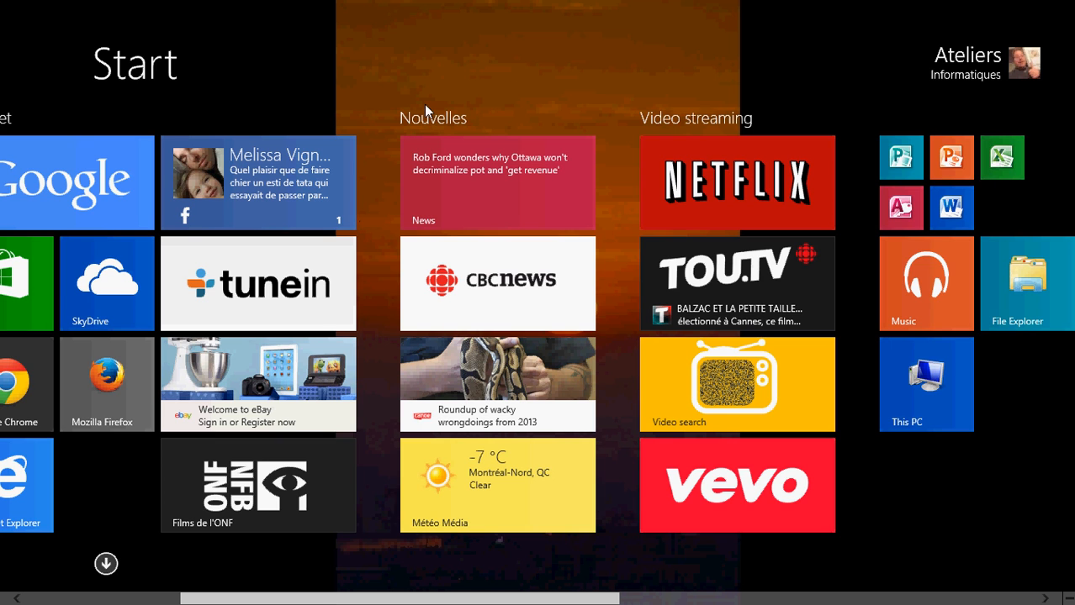
{"action": "mouse_move", "coordinate": [521, 70]}
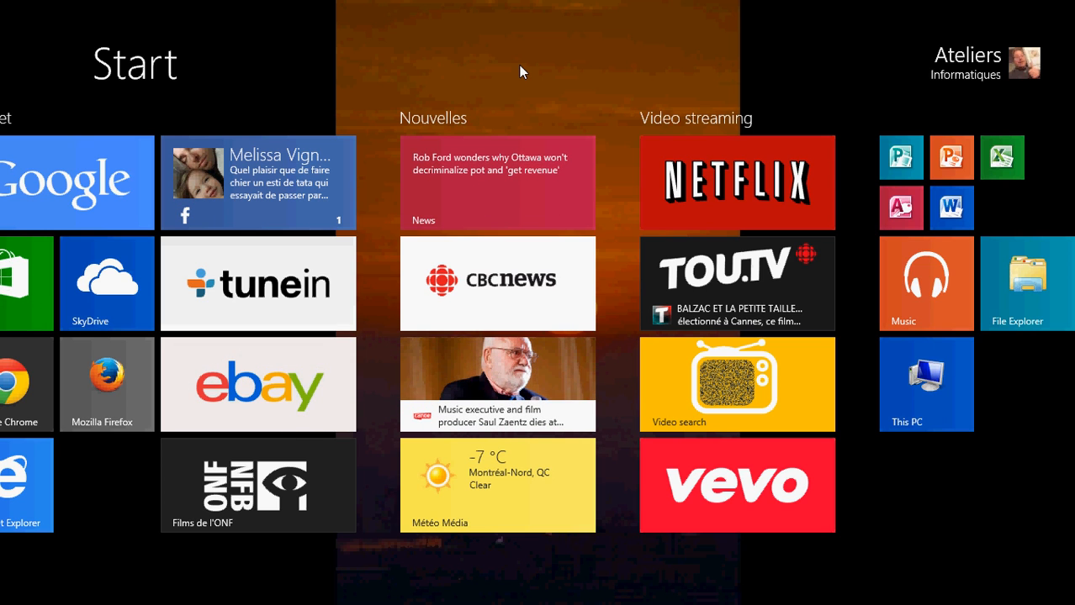
{"action": "scroll", "scroll_direction": "left", "scroll_amount": 3}
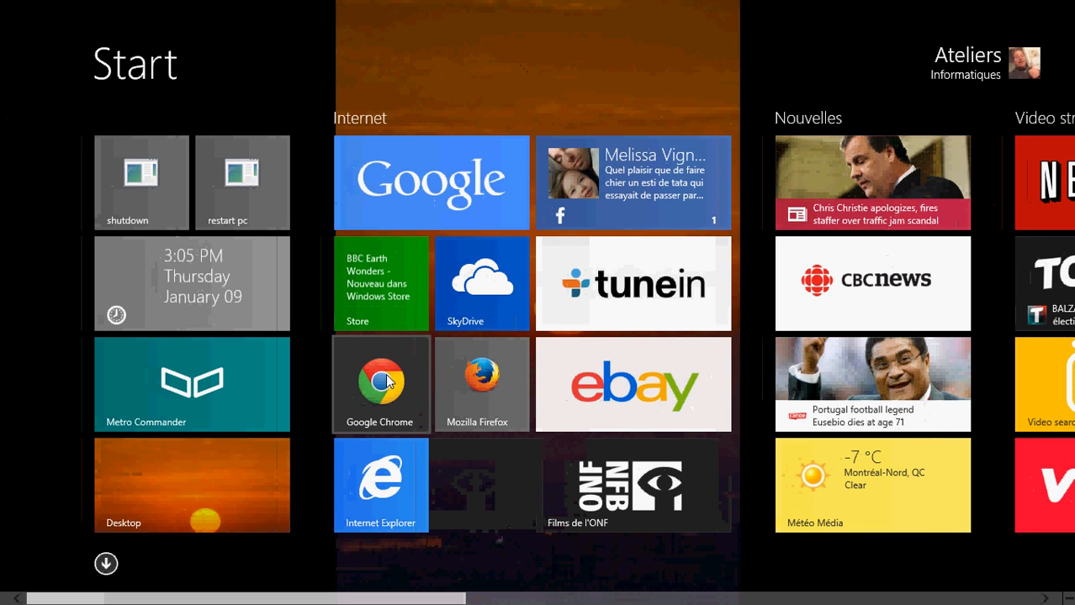
{"action": "left_click", "coordinate": [380, 383]}
{"action": "type", "text": "www.openoffice"}
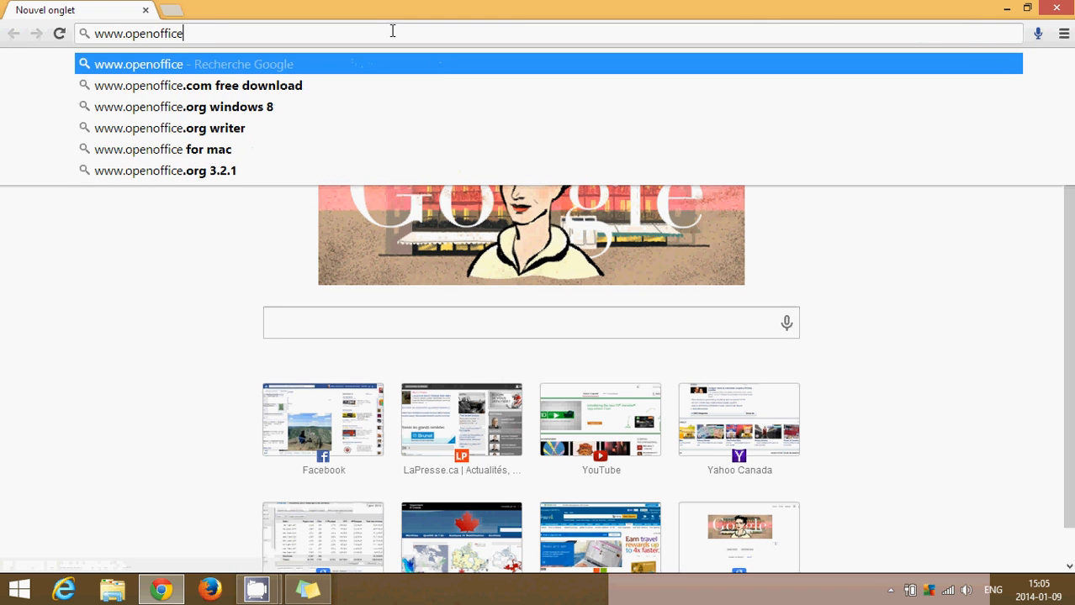
{"action": "type", "text": ".org"}
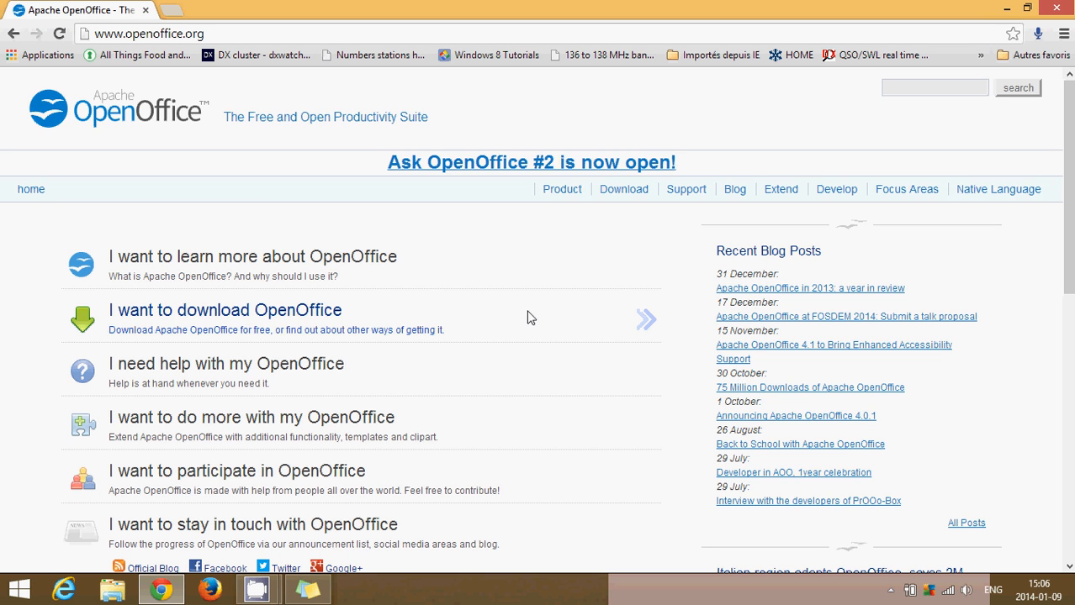
{"action": "scroll", "scroll_direction": "down", "scroll_amount": 3}
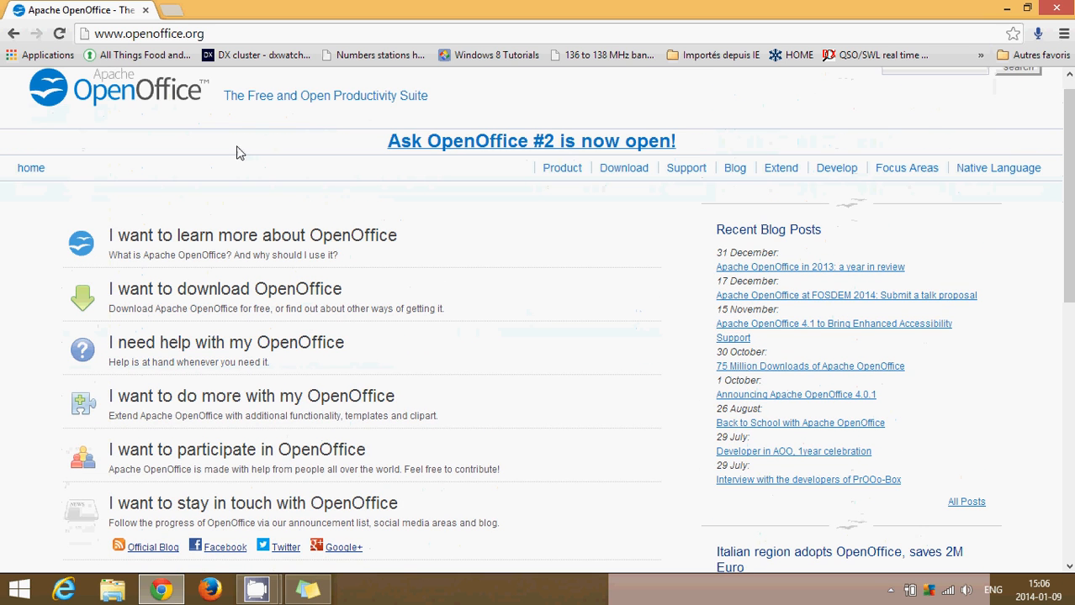
{"action": "mouse_move", "coordinate": [206, 246]}
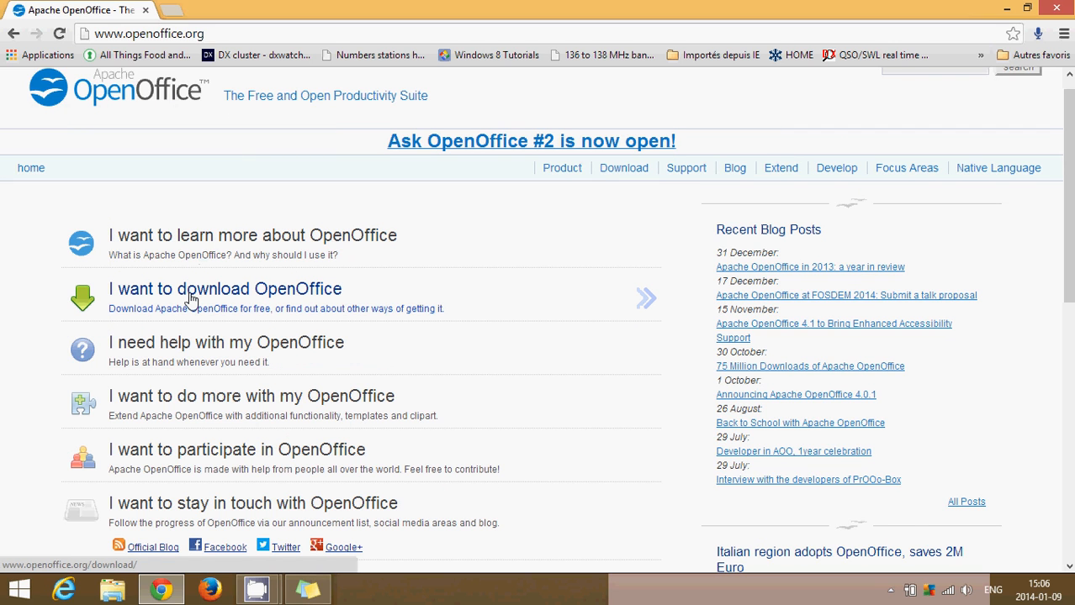
Follow the 'I want to download OpenOffice' link to the download page.
{"action": "left_click", "coordinate": [225, 289]}
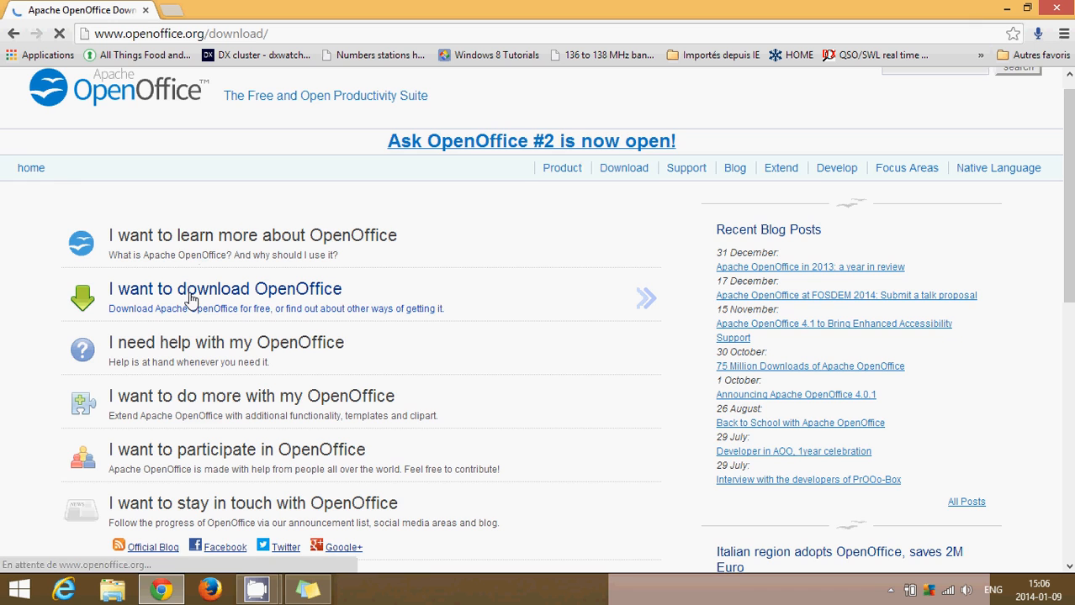
{"action": "left_click", "coordinate": [225, 289]}
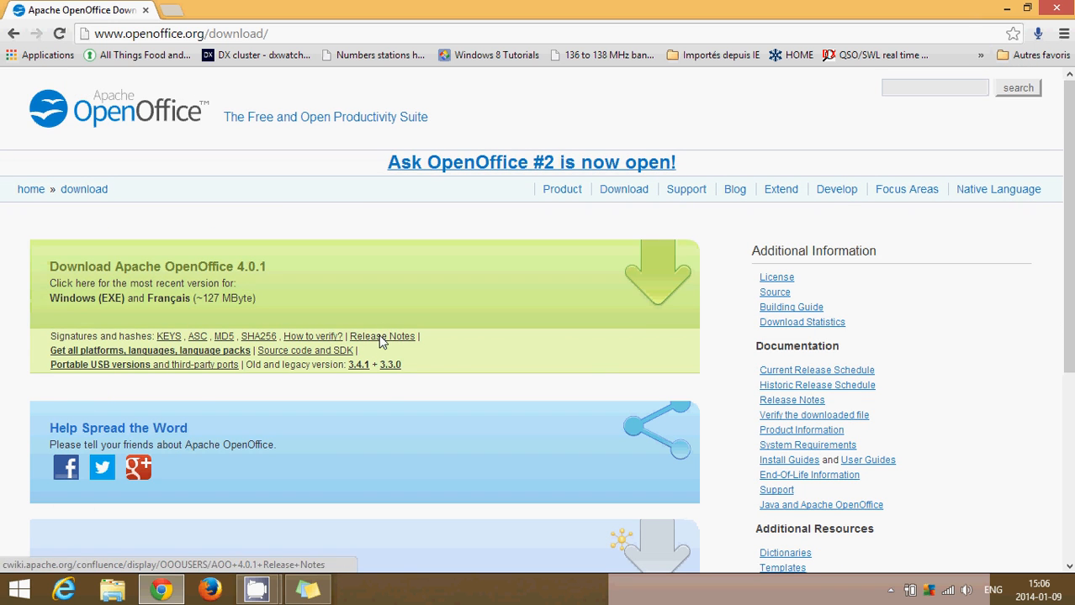
{"action": "mouse_move", "coordinate": [498, 282]}
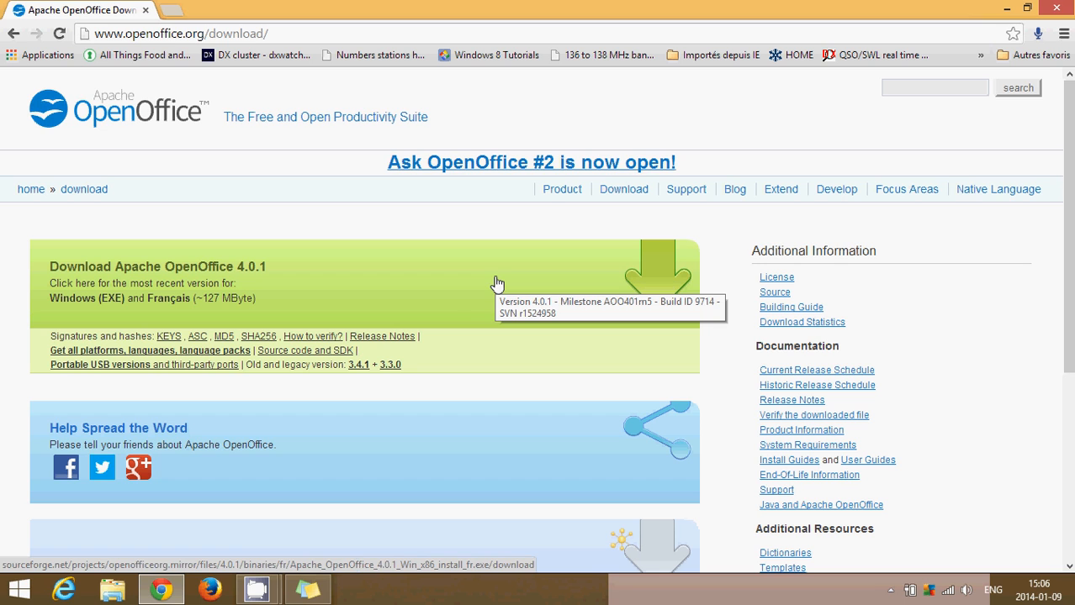
{"action": "mouse_move", "coordinate": [585, 299]}
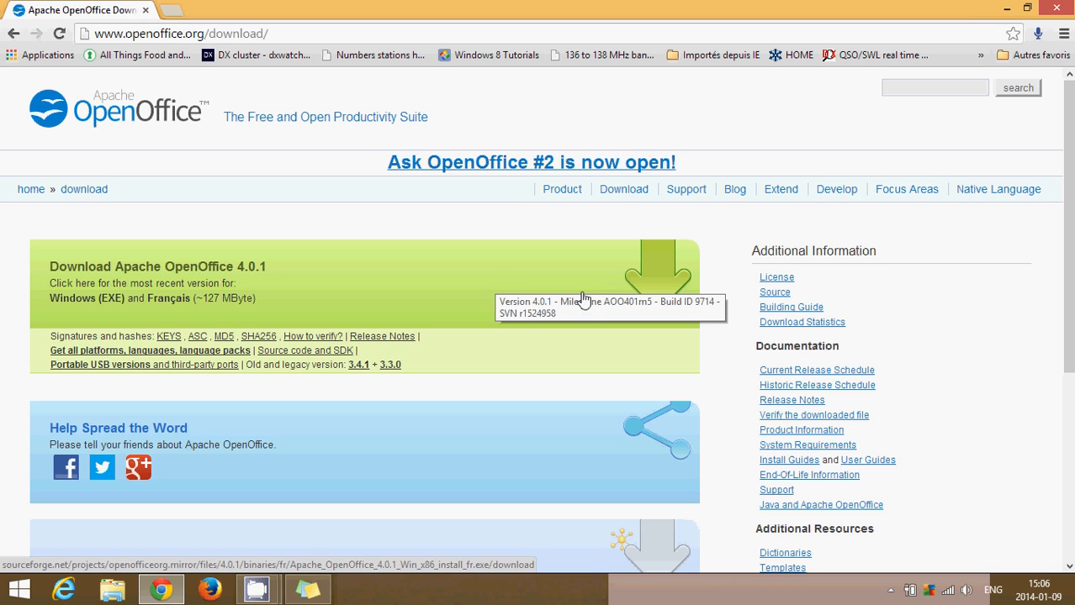
{"action": "mouse_move", "coordinate": [649, 282]}
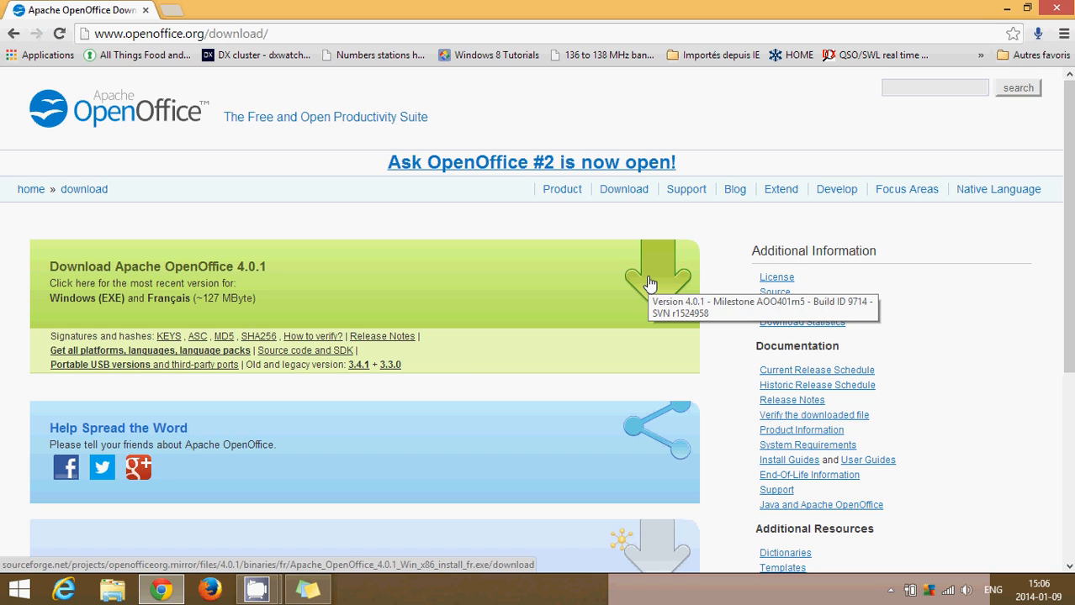
Start the Apache OpenOffice 4.0.1 French Windows installer download from SourceForge.
{"action": "left_click", "coordinate": [663, 278]}
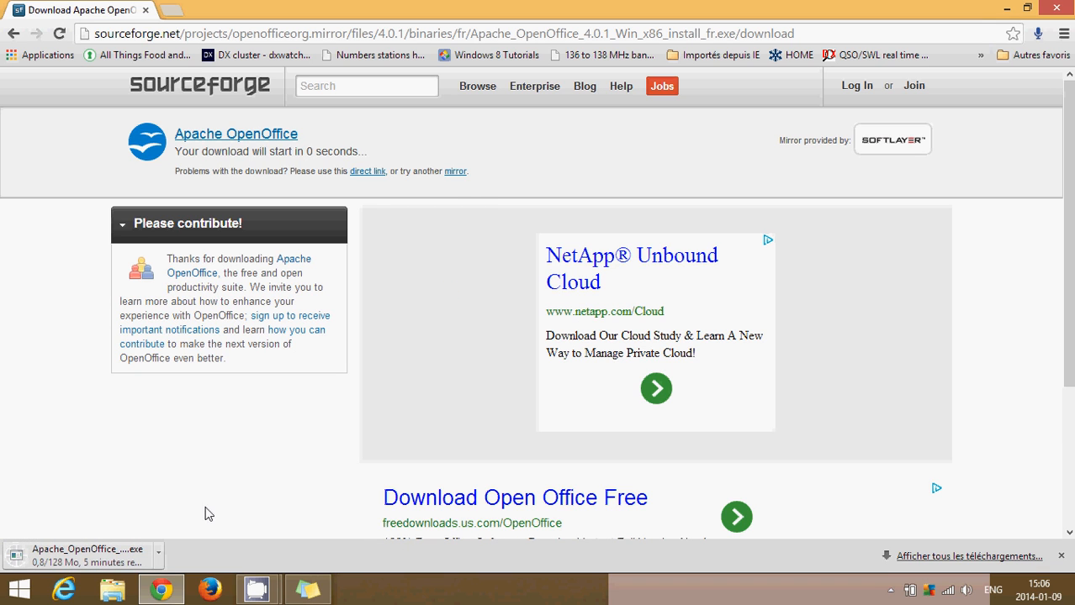
{"action": "mouse_move", "coordinate": [234, 587]}
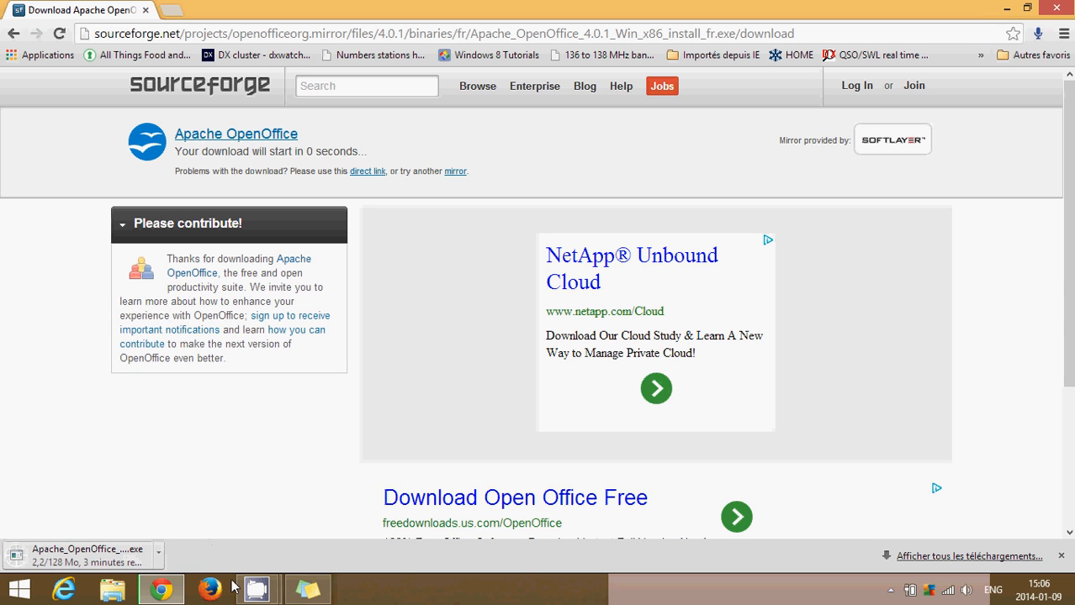
{"action": "mouse_move", "coordinate": [209, 589]}
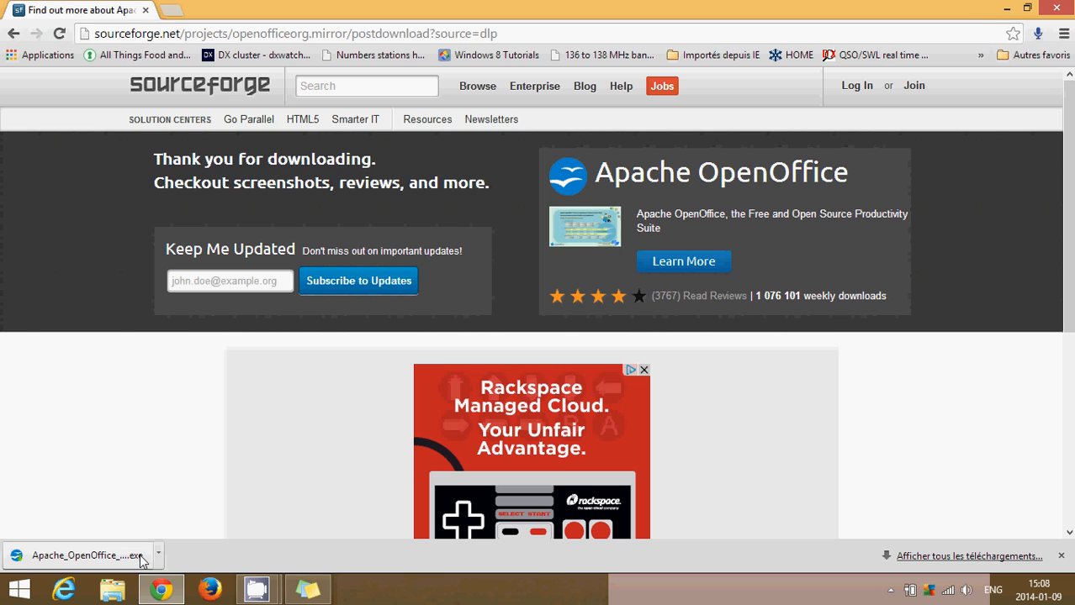
{"action": "mouse_move", "coordinate": [84, 563]}
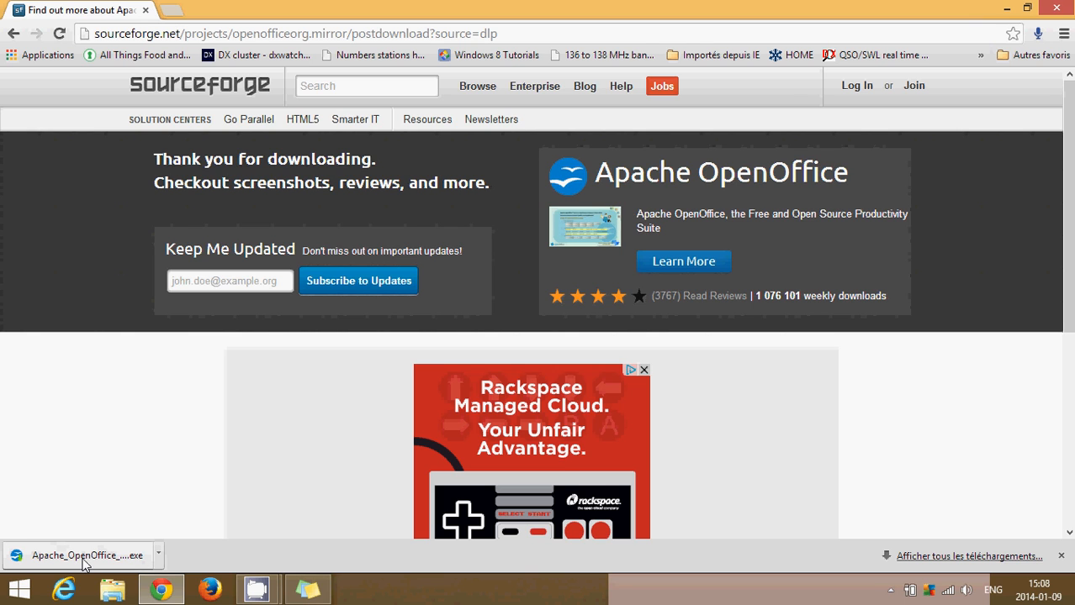
{"action": "mouse_move", "coordinate": [116, 564]}
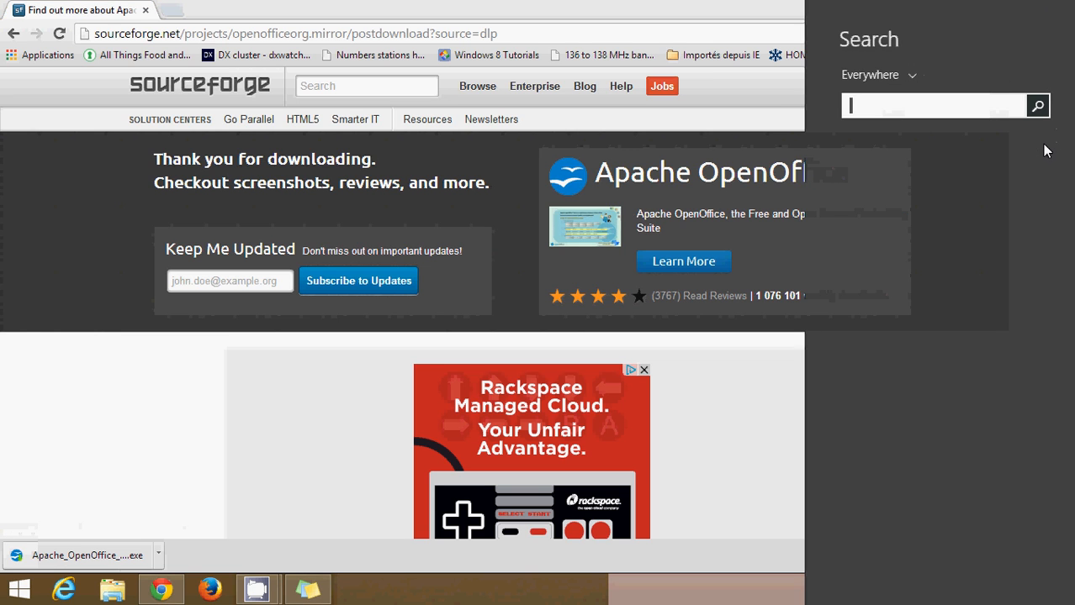
Search for 'apache' in the Search charm to find the downloaded installer.
{"action": "type", "text": "apache"}
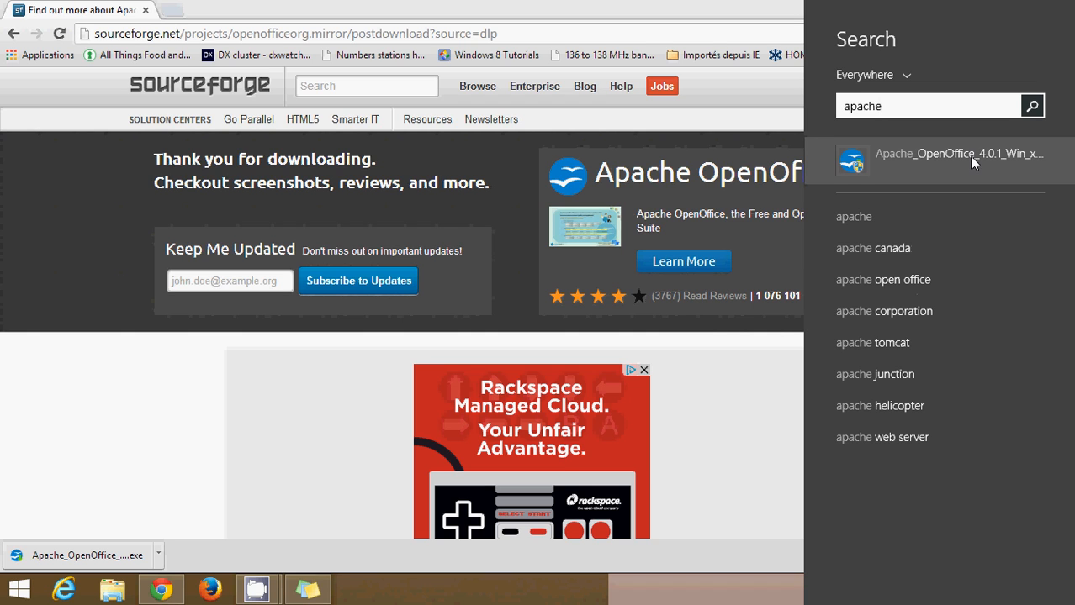
{"action": "mouse_move", "coordinate": [525, 282]}
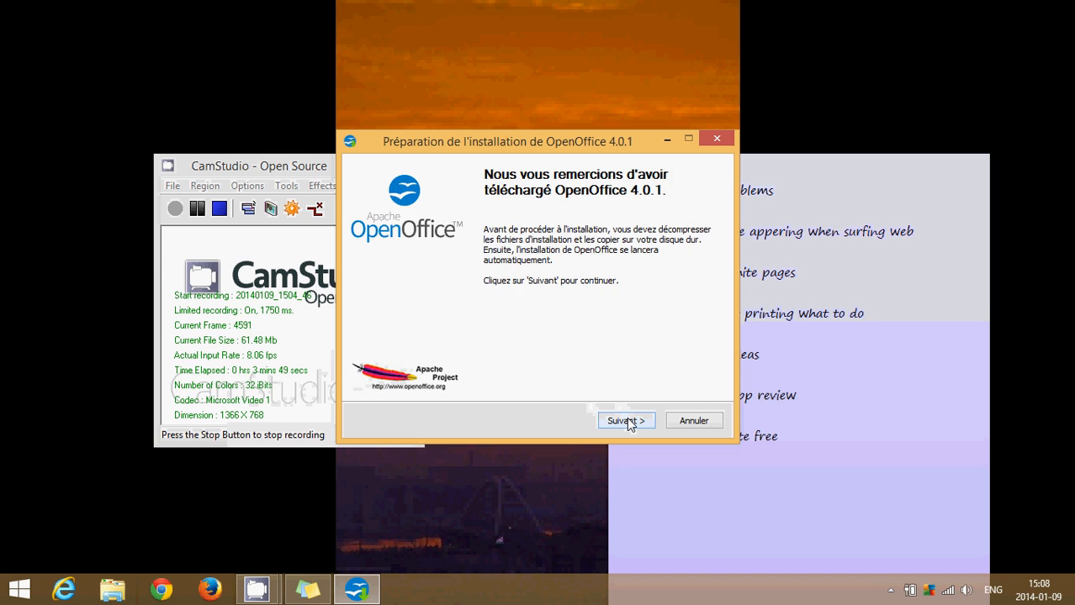
Unpack the installer files to the default folder via Suivant and Décompresser.
{"action": "left_click", "coordinate": [624, 420]}
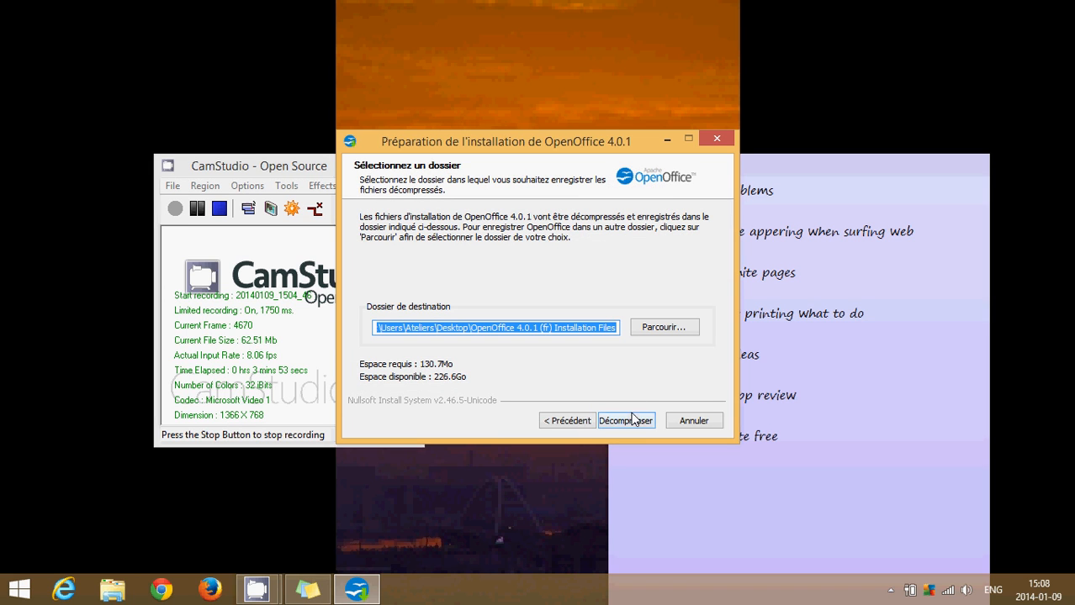
{"action": "left_click", "coordinate": [626, 421]}
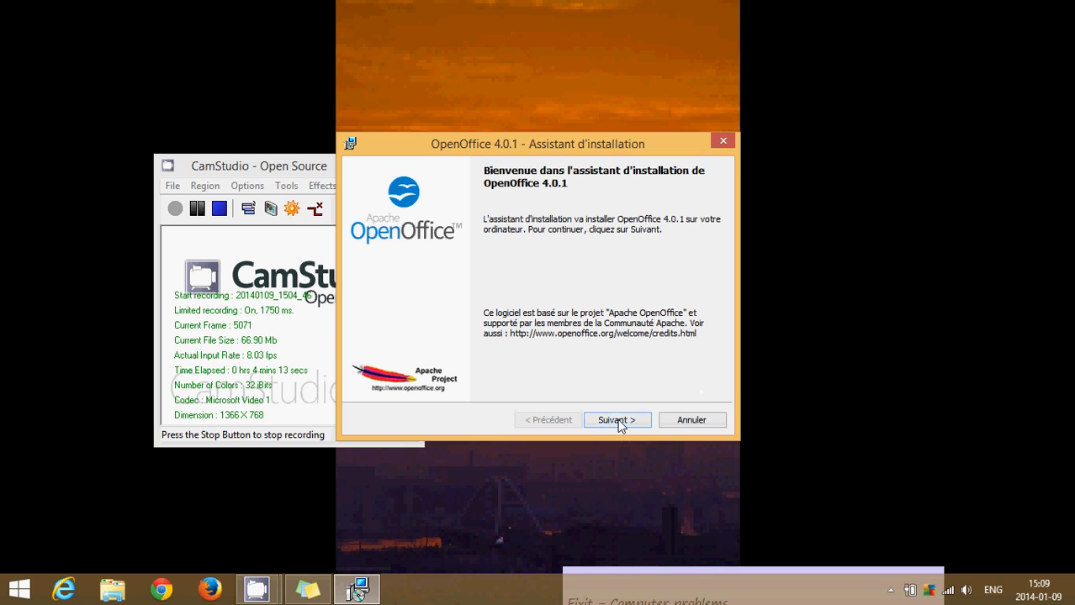
Advance through welcome, customer information and Typique setup type to ready-to-install.
{"action": "left_click", "coordinate": [616, 421]}
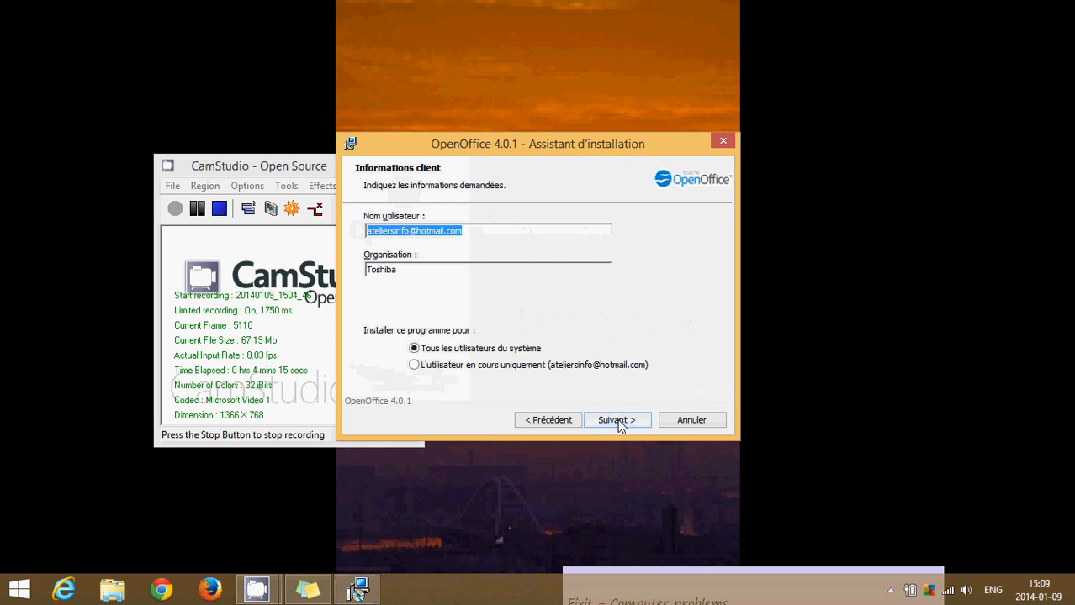
{"action": "left_click", "coordinate": [616, 421]}
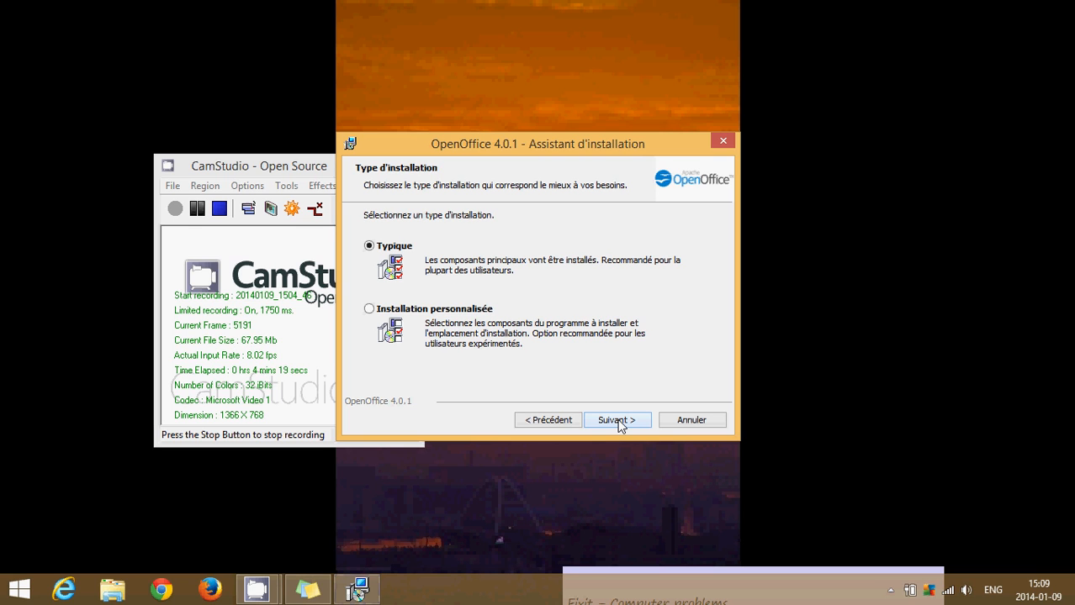
{"action": "left_click", "coordinate": [616, 420]}
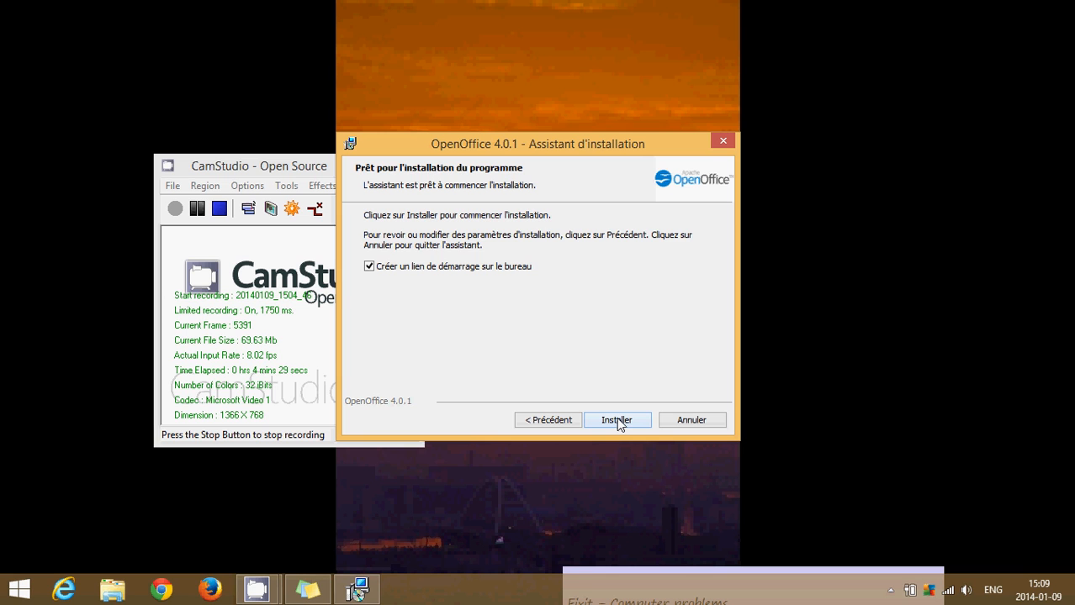
Begin the installation with the desktop launch link option checked.
{"action": "left_click", "coordinate": [615, 420]}
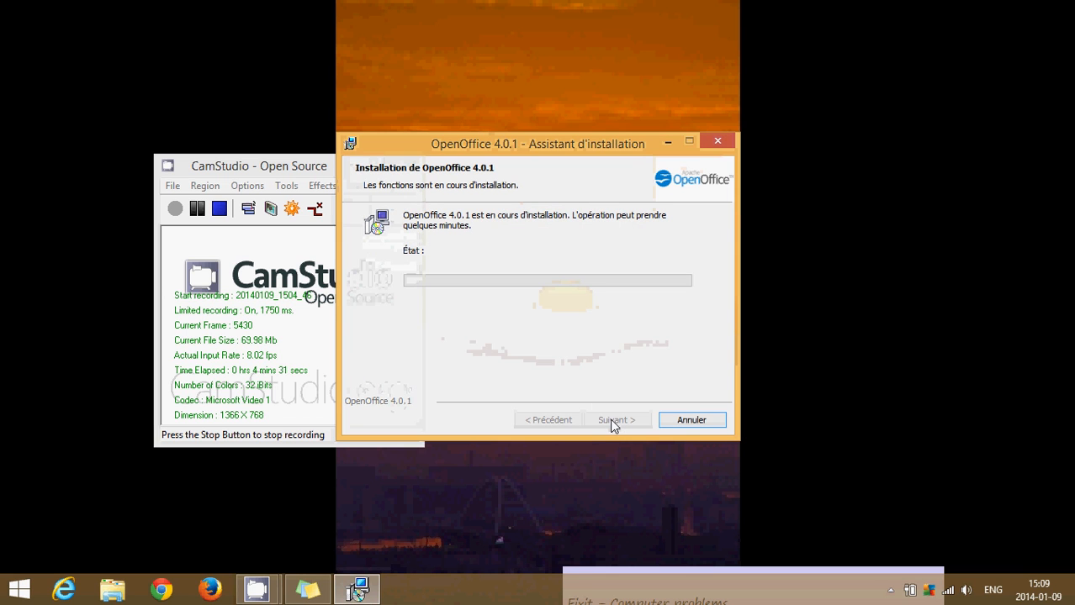
{"action": "mouse_move", "coordinate": [645, 336]}
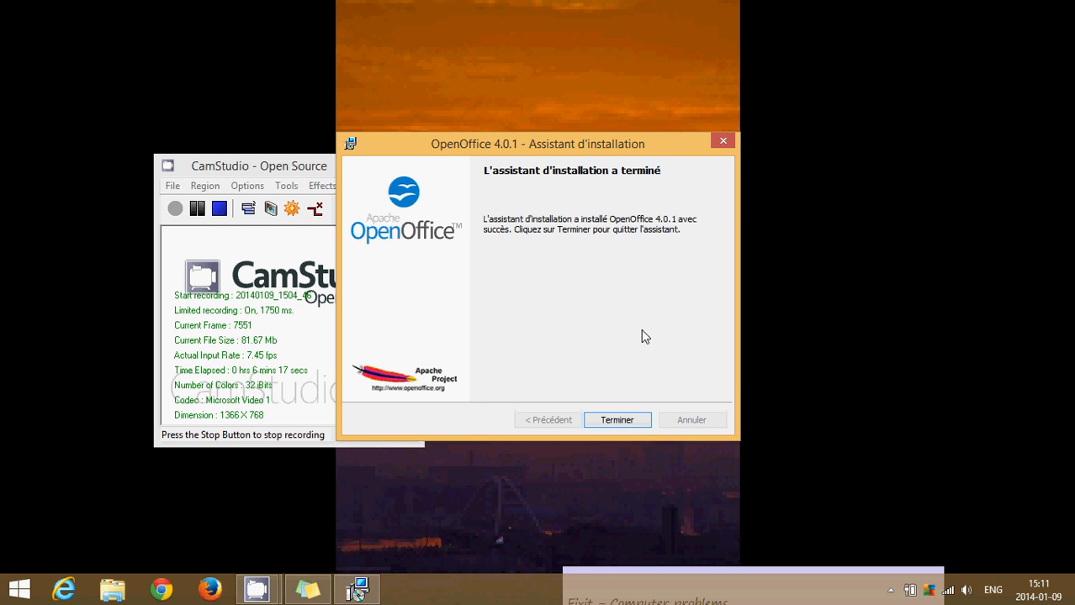
{"action": "mouse_move", "coordinate": [622, 279]}
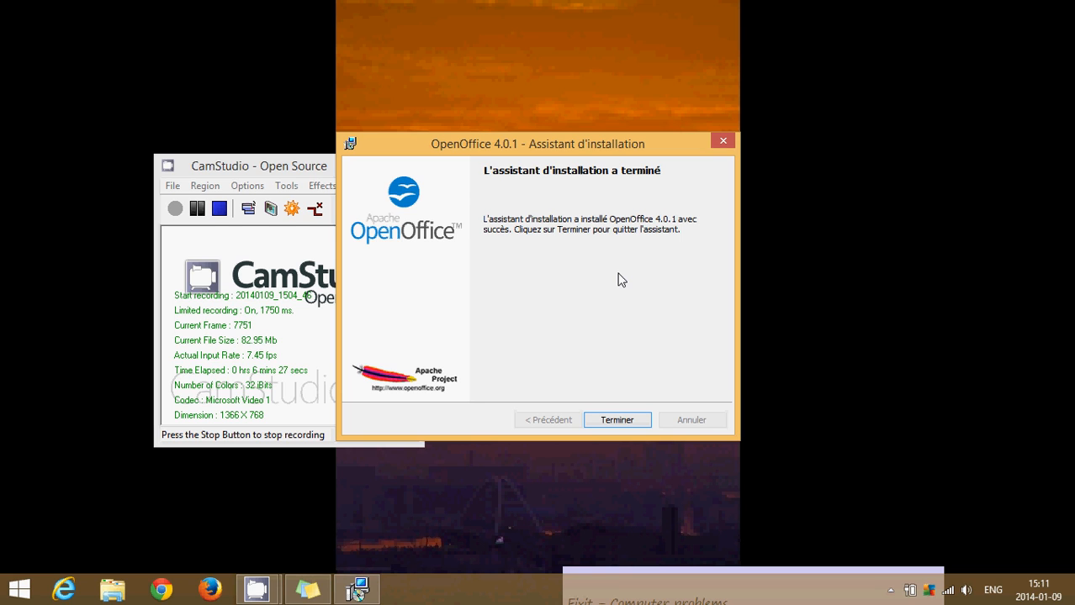
{"action": "mouse_move", "coordinate": [725, 303]}
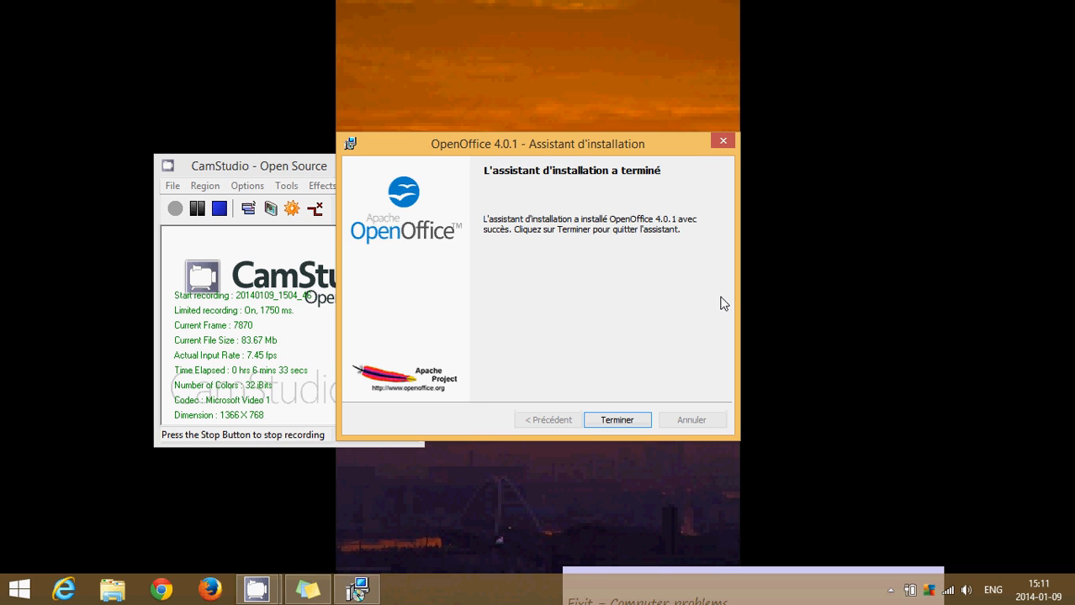
{"action": "mouse_move", "coordinate": [619, 352]}
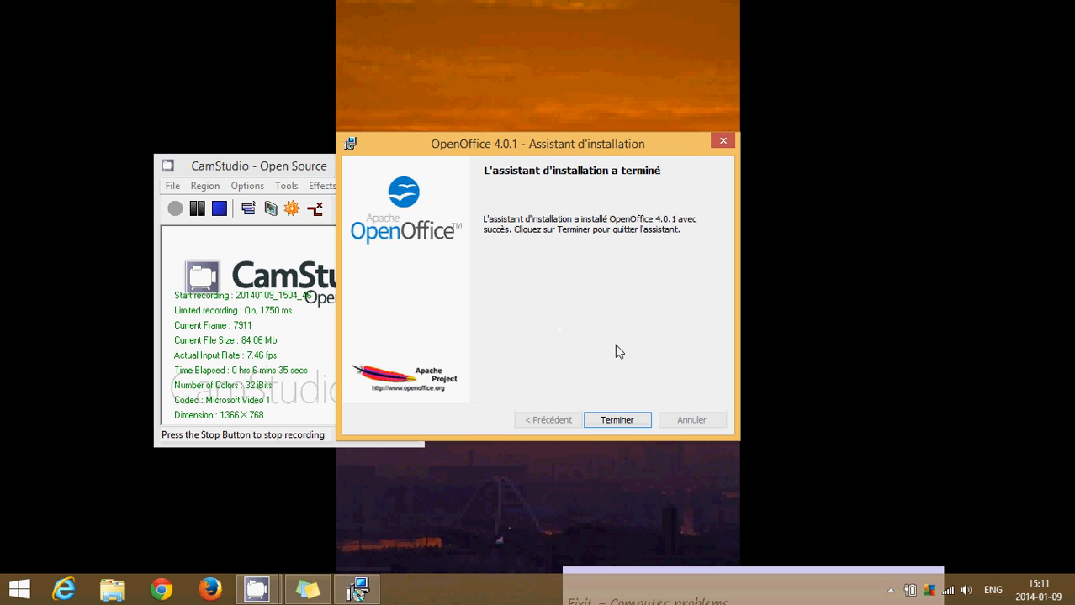
Finish the installer, show the desktop icons with the new OpenOffice shortcut, and go to Start.
{"action": "left_click", "coordinate": [616, 420]}
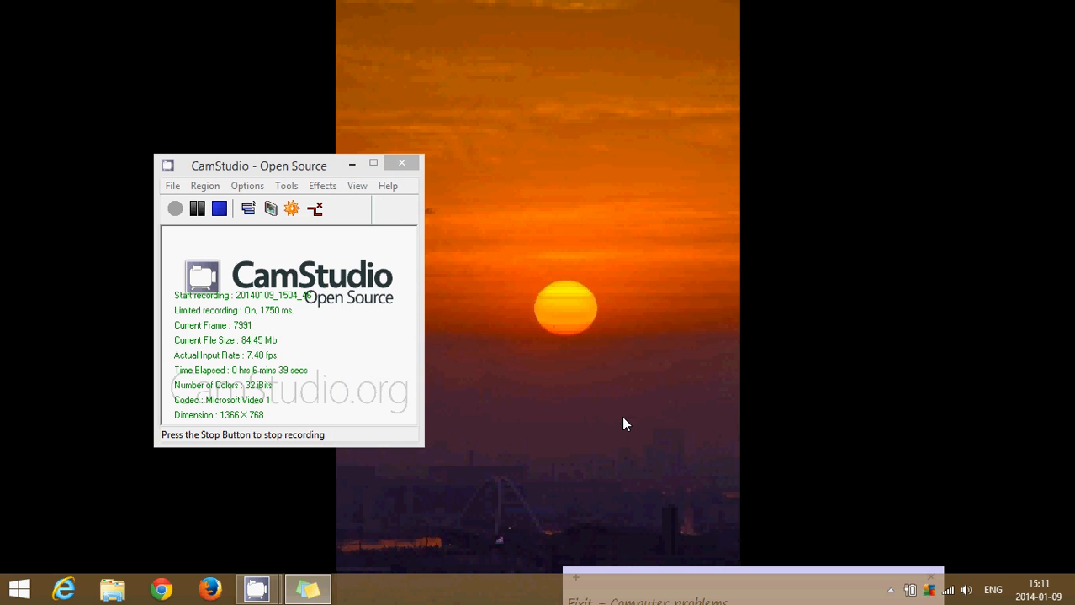
{"action": "right_click", "coordinate": [624, 424]}
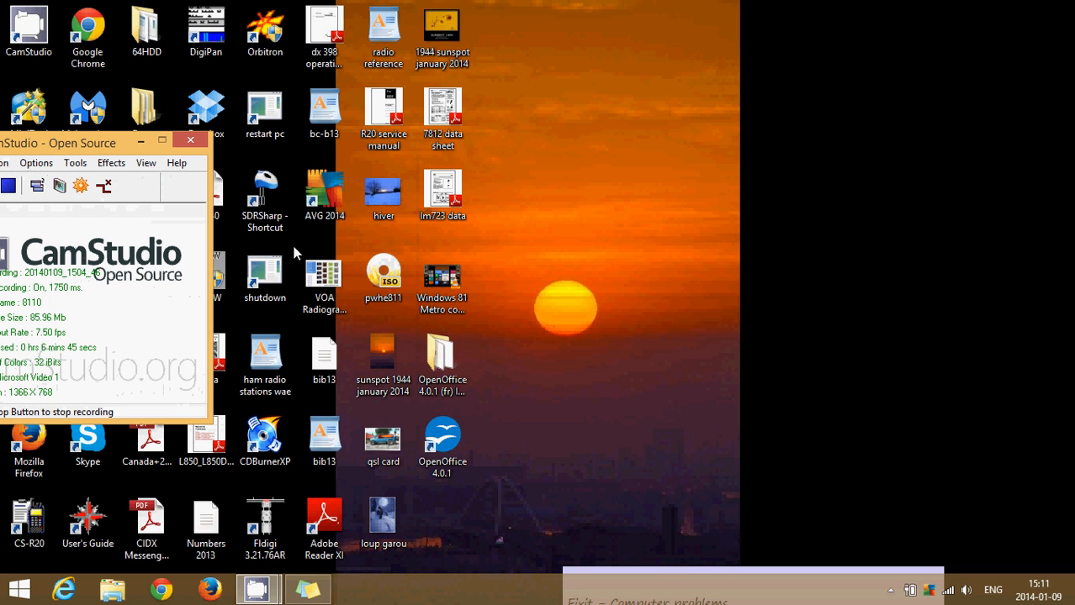
{"action": "left_click", "coordinate": [443, 440]}
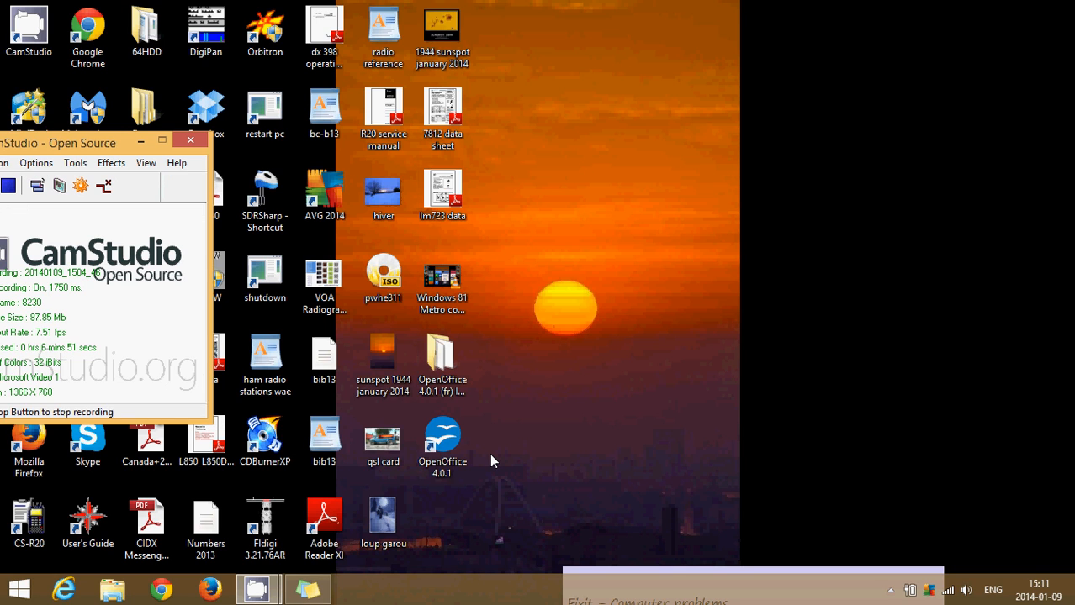
{"action": "left_click", "coordinate": [441, 440]}
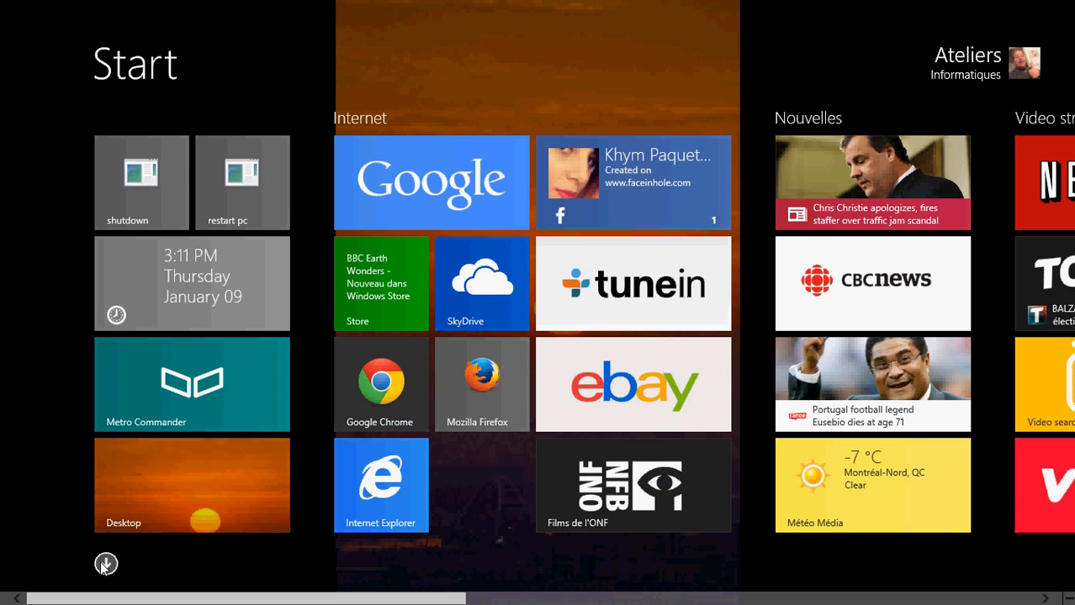
View the installed apps list, then search for 'open' in the Search charm.
{"action": "left_click", "coordinate": [106, 563]}
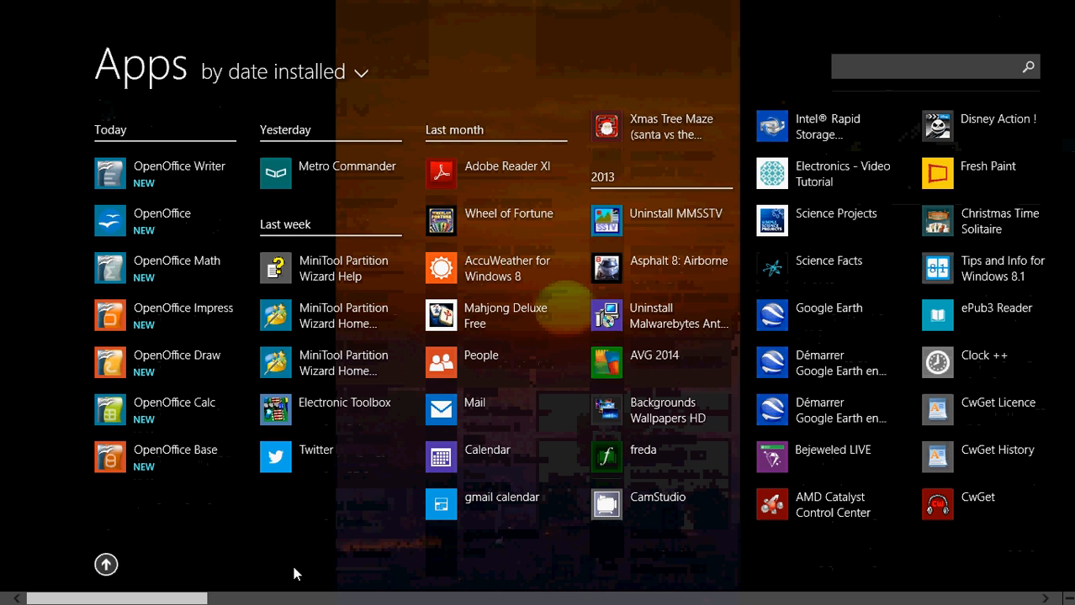
{"action": "mouse_move", "coordinate": [212, 212]}
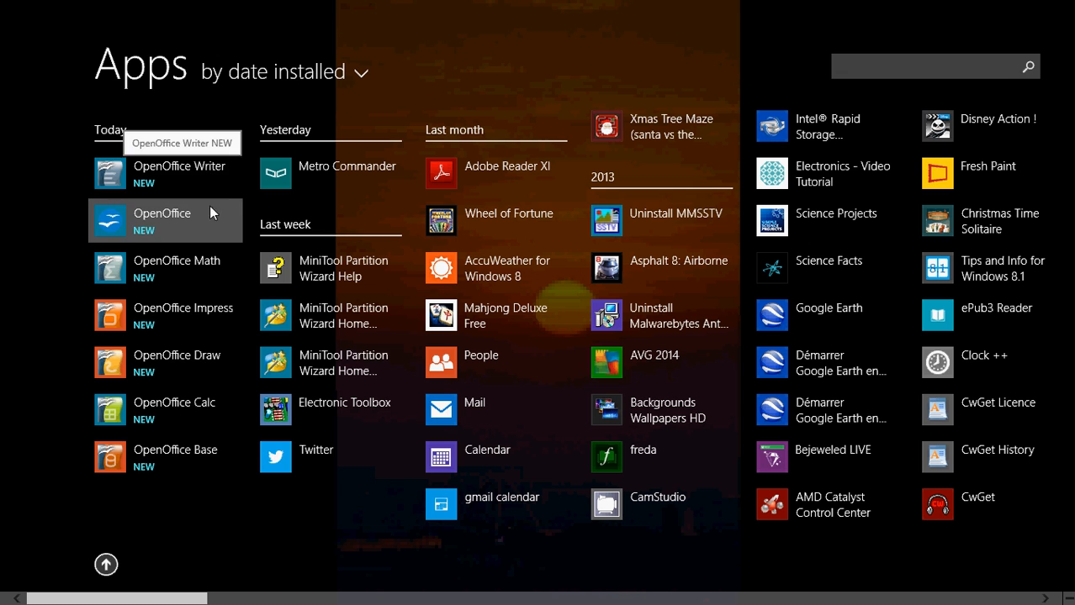
{"action": "mouse_move", "coordinate": [199, 268]}
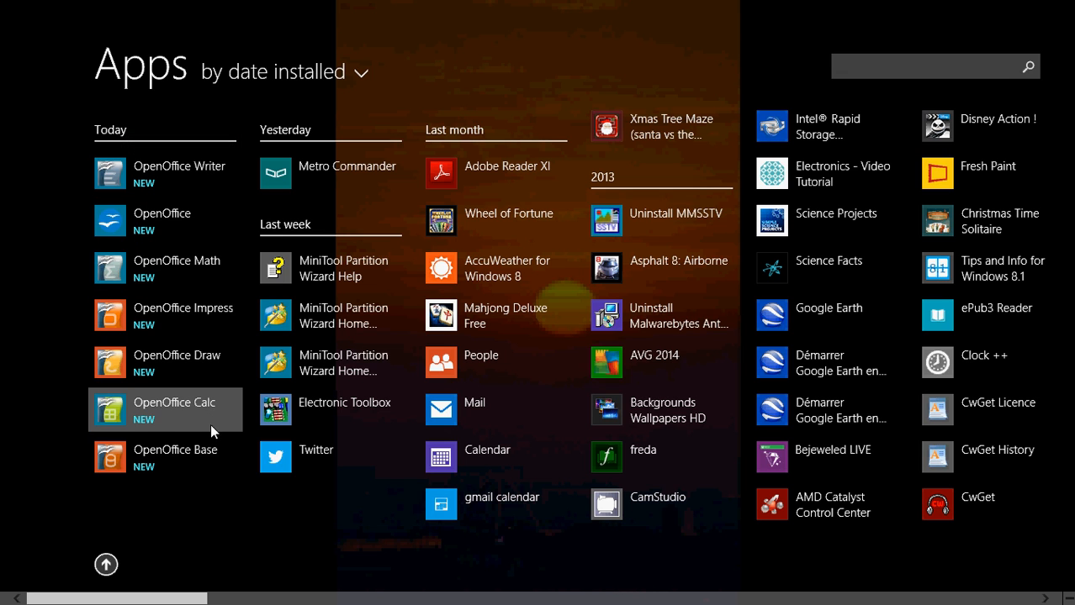
{"action": "mouse_move", "coordinate": [366, 538]}
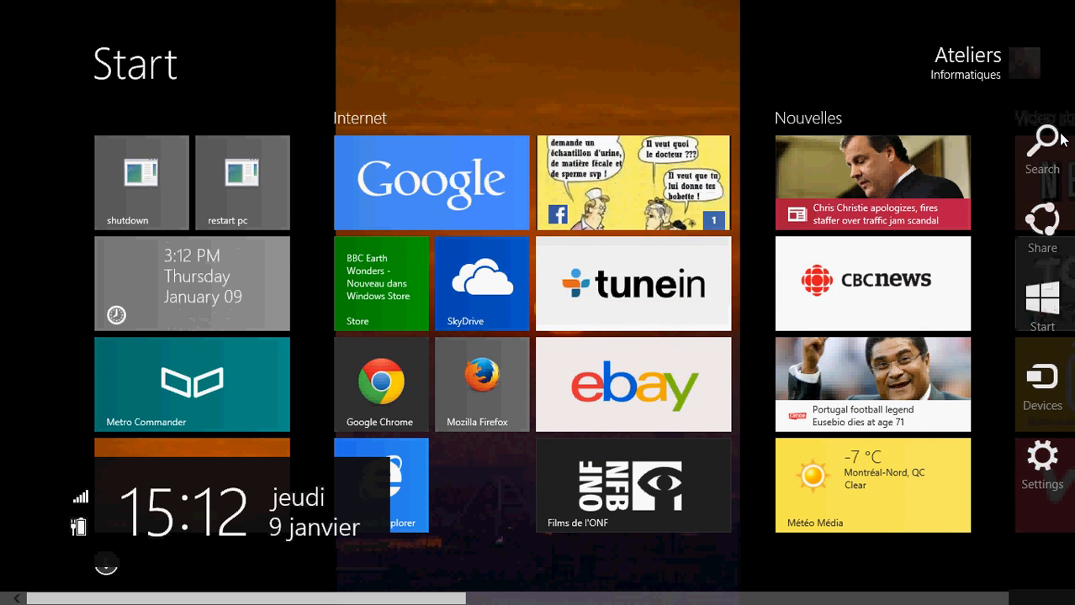
{"action": "left_click", "coordinate": [1041, 143]}
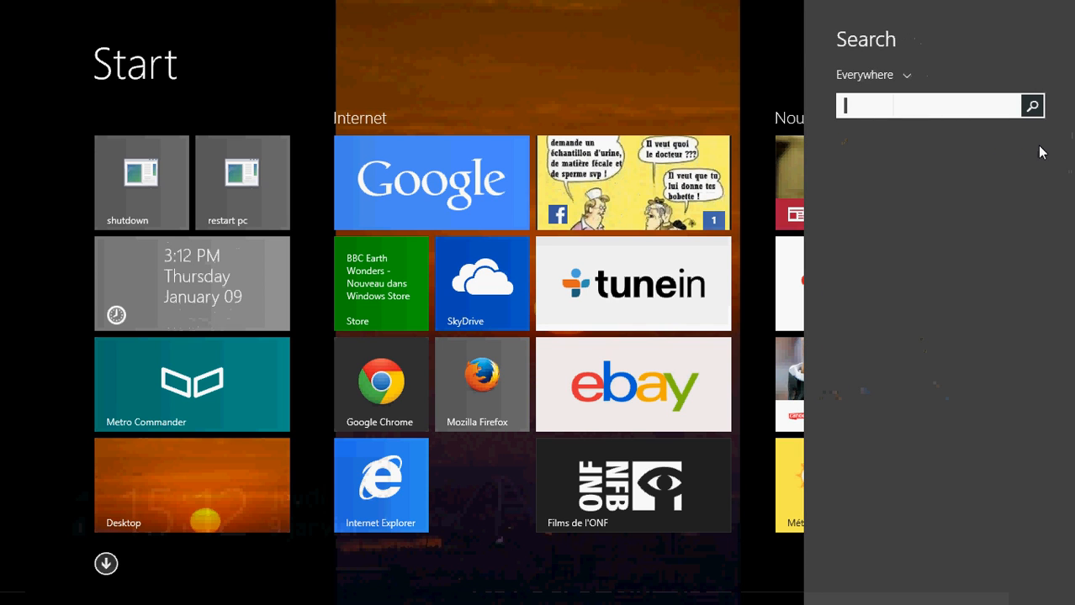
{"action": "type", "text": "open"}
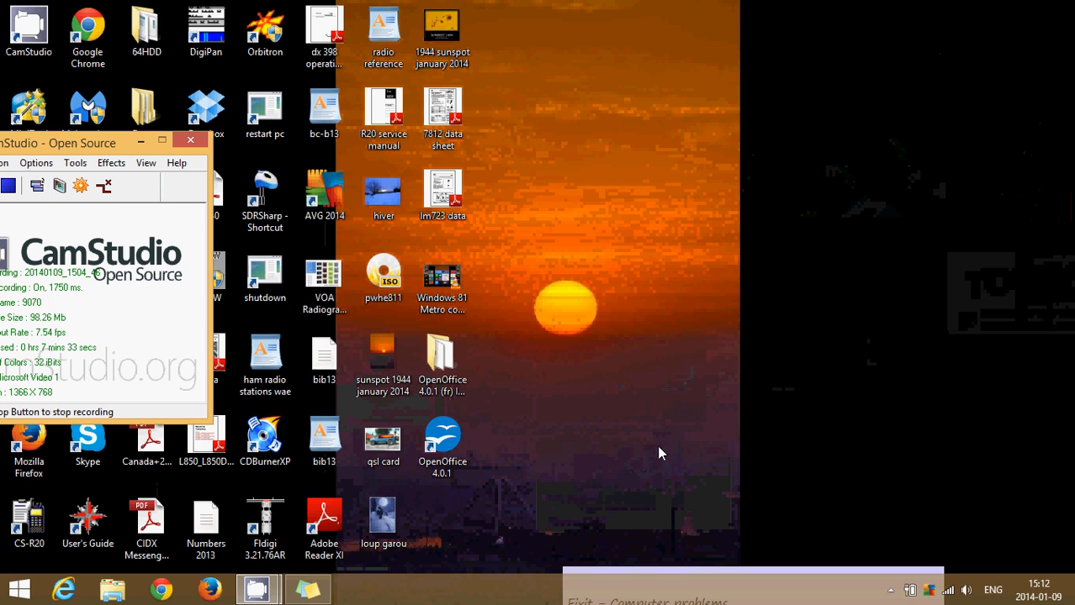
{"action": "left_click", "coordinate": [443, 438]}
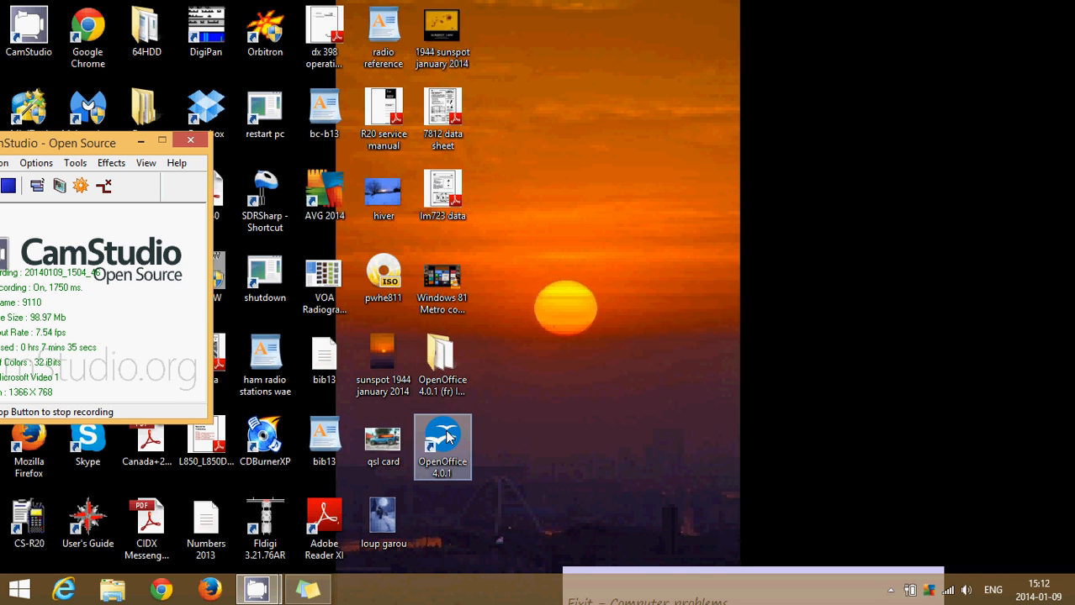
{"action": "double_click", "coordinate": [441, 440]}
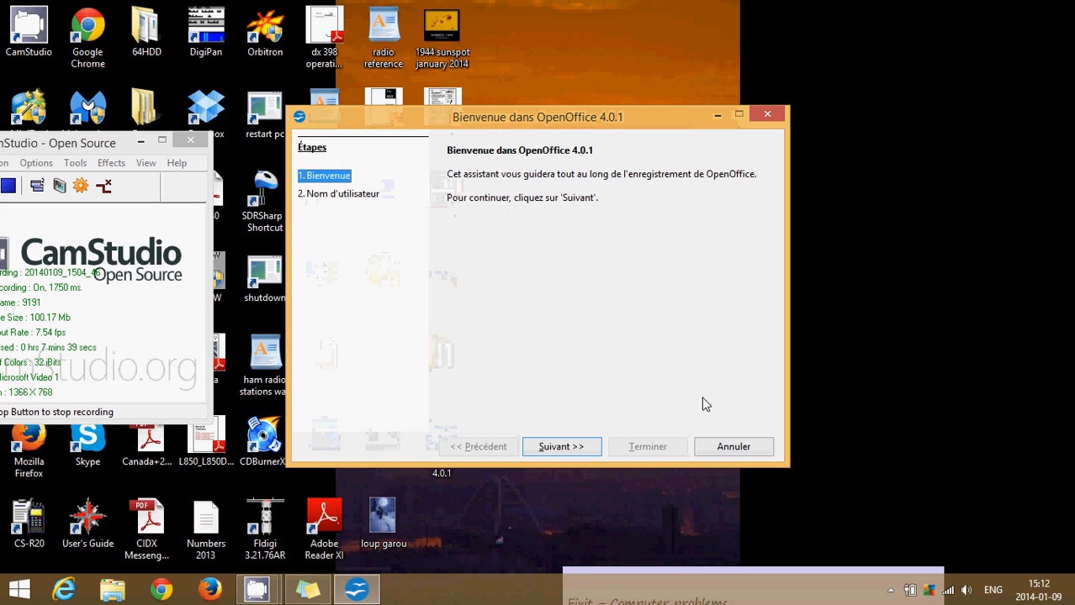
{"action": "left_click", "coordinate": [560, 447]}
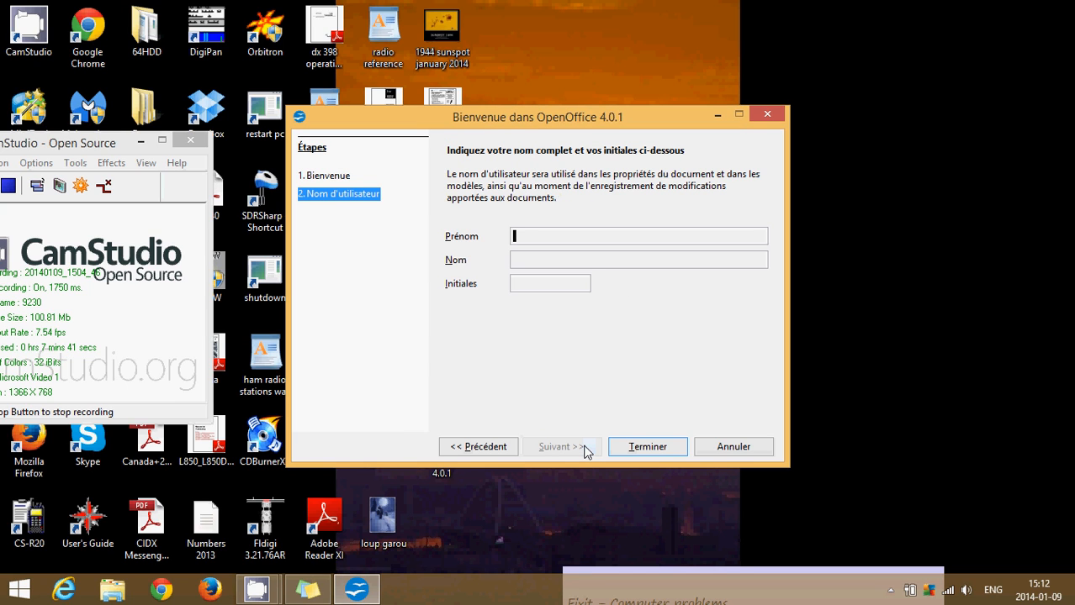
{"action": "type", "text": "Gilles"}
{"action": "left_click", "coordinate": [637, 261]}
{"action": "type", "text": "Leoturneau"}
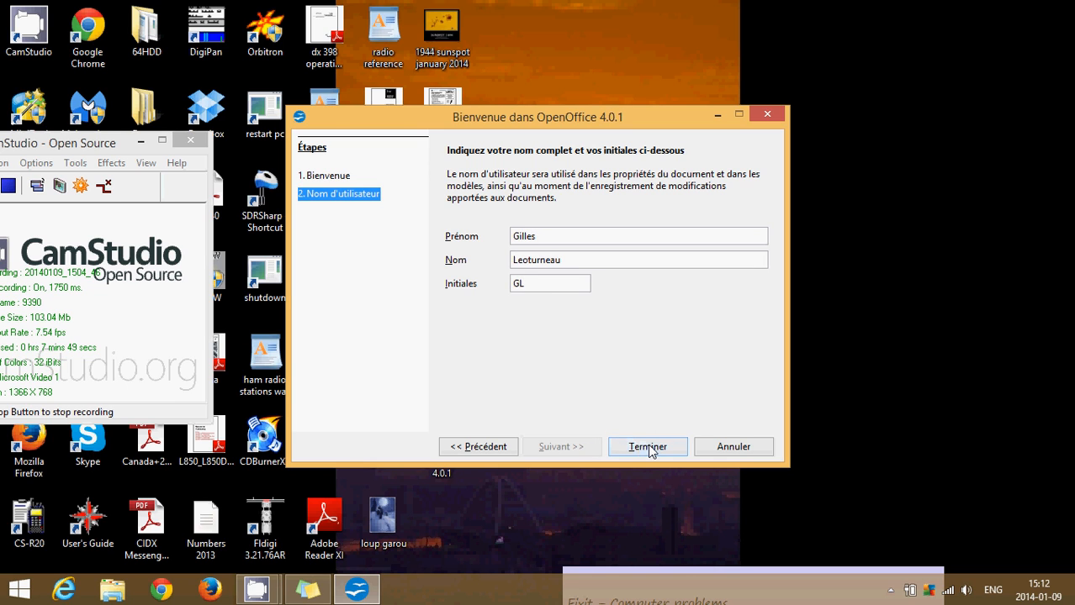
{"action": "left_click", "coordinate": [647, 448]}
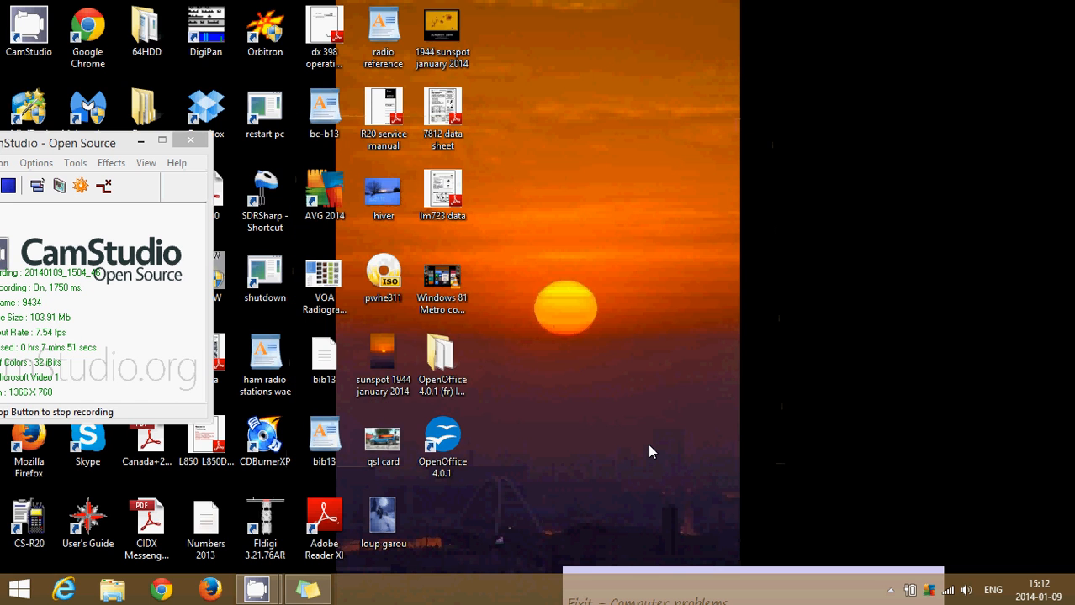
{"action": "double_click", "coordinate": [440, 437]}
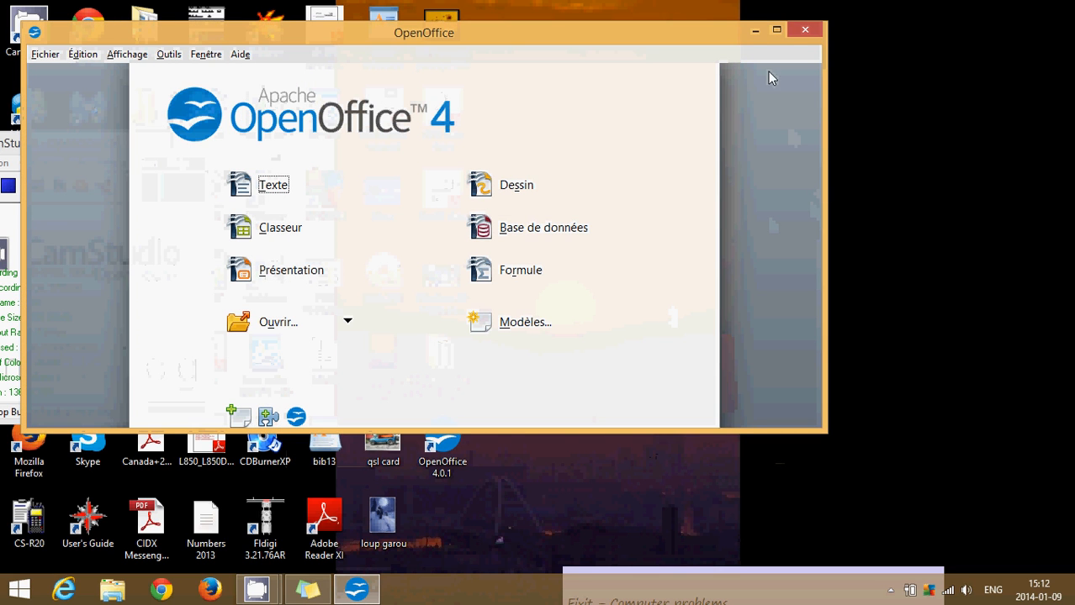
{"action": "left_click", "coordinate": [776, 30]}
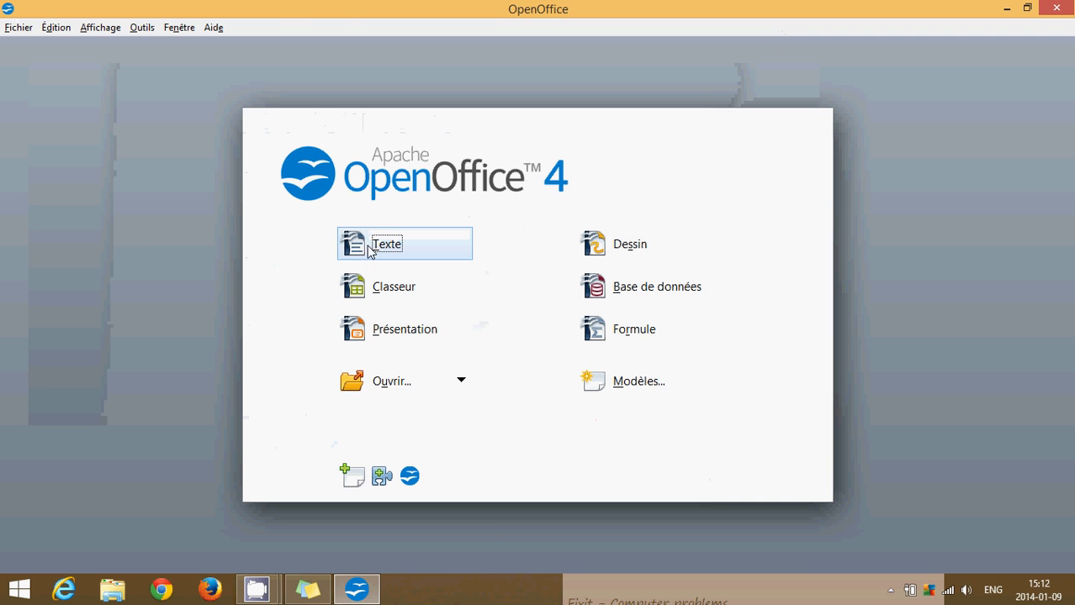
{"action": "left_click", "coordinate": [387, 244]}
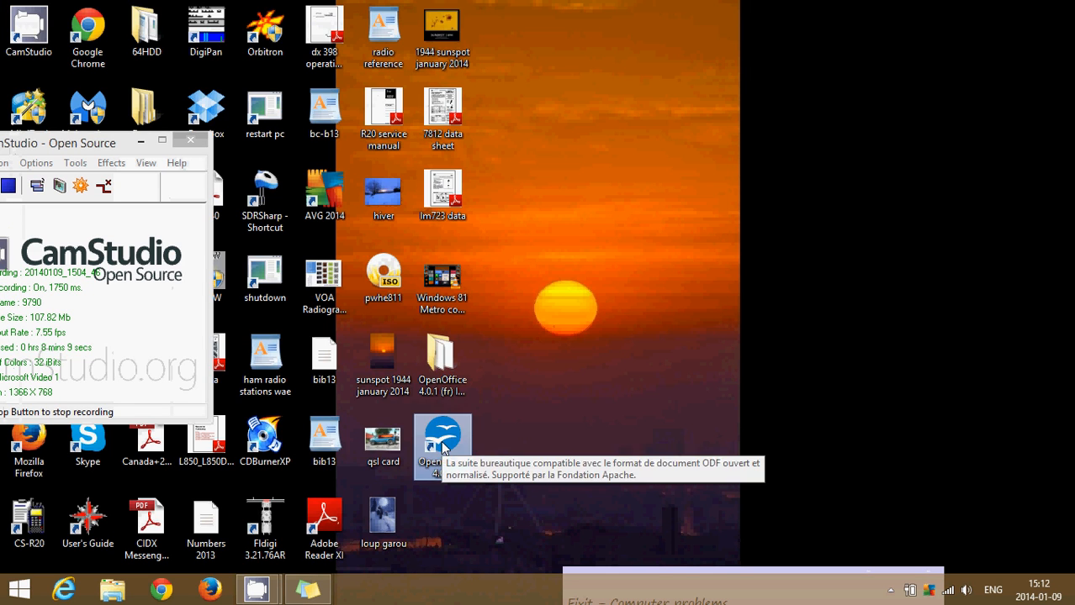
{"action": "double_click", "coordinate": [443, 437]}
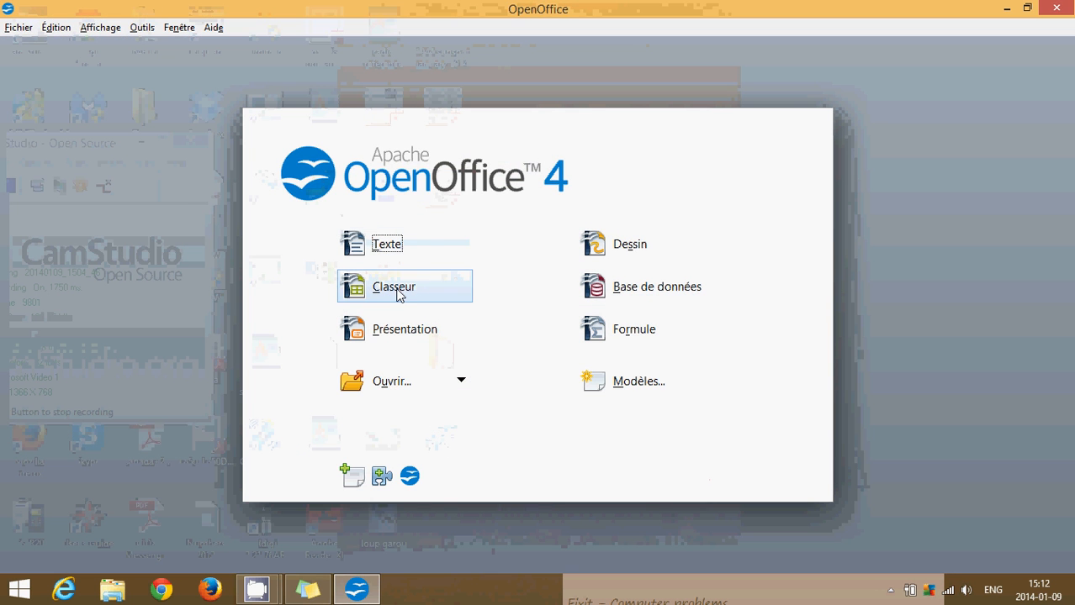
{"action": "left_click", "coordinate": [393, 286]}
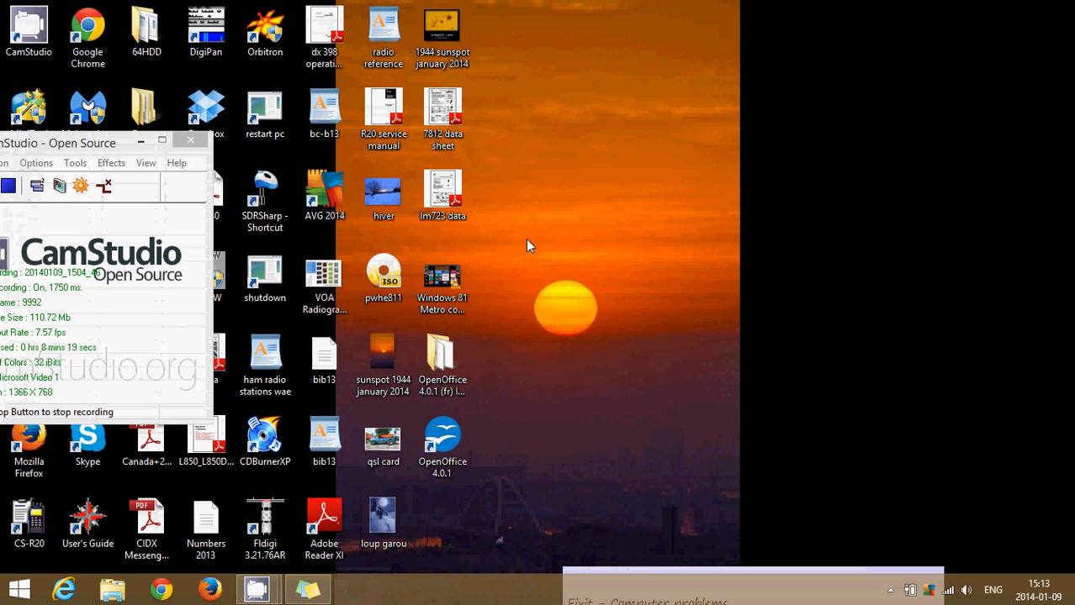
{"action": "double_click", "coordinate": [440, 441]}
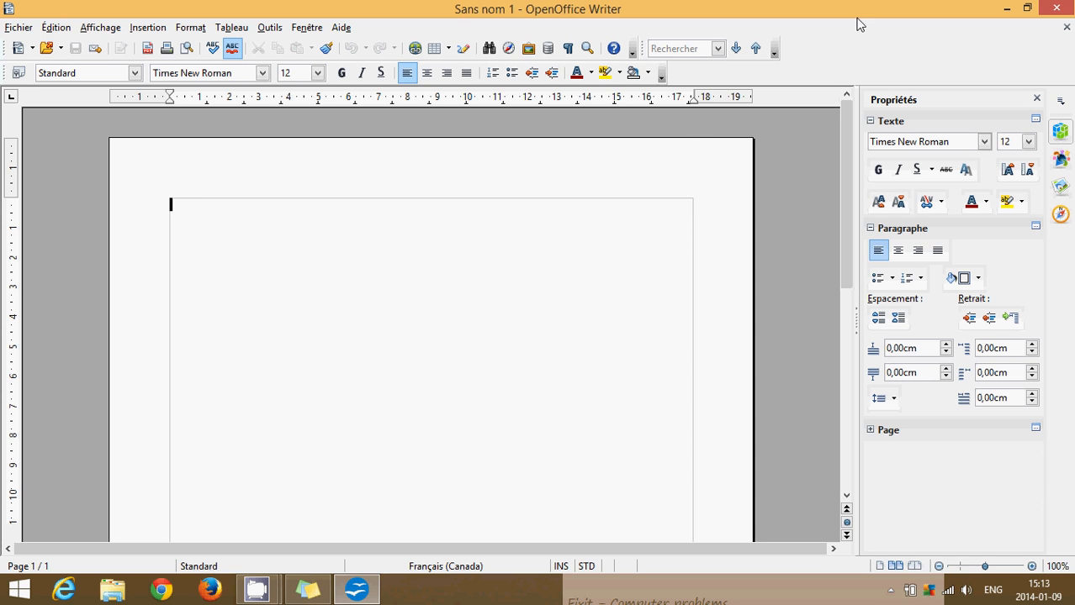
{"action": "mouse_move", "coordinate": [1059, 7]}
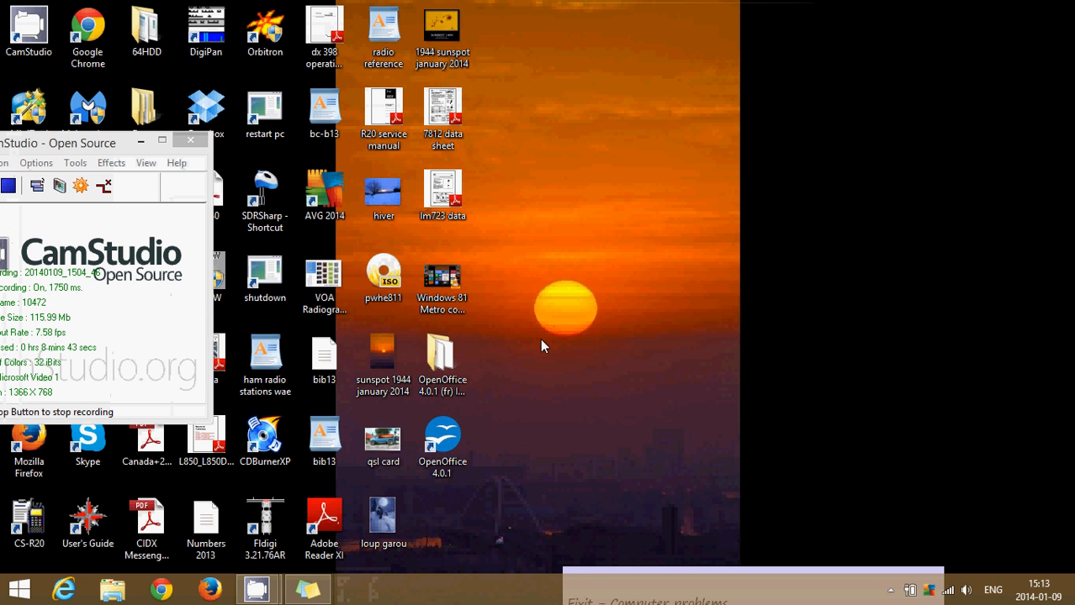
{"action": "double_click", "coordinate": [441, 434]}
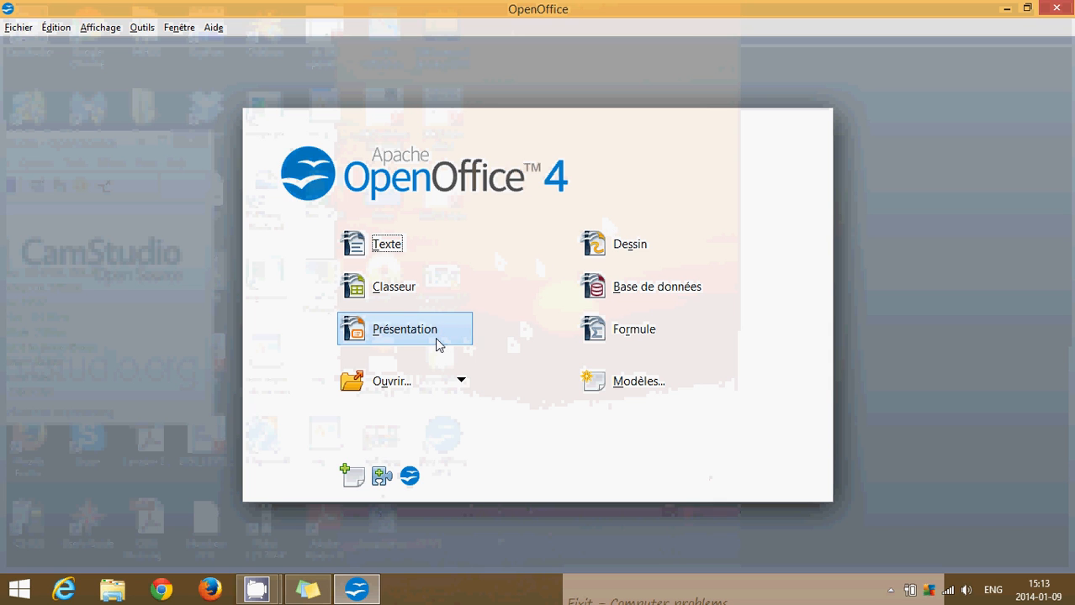
{"action": "left_click", "coordinate": [404, 328]}
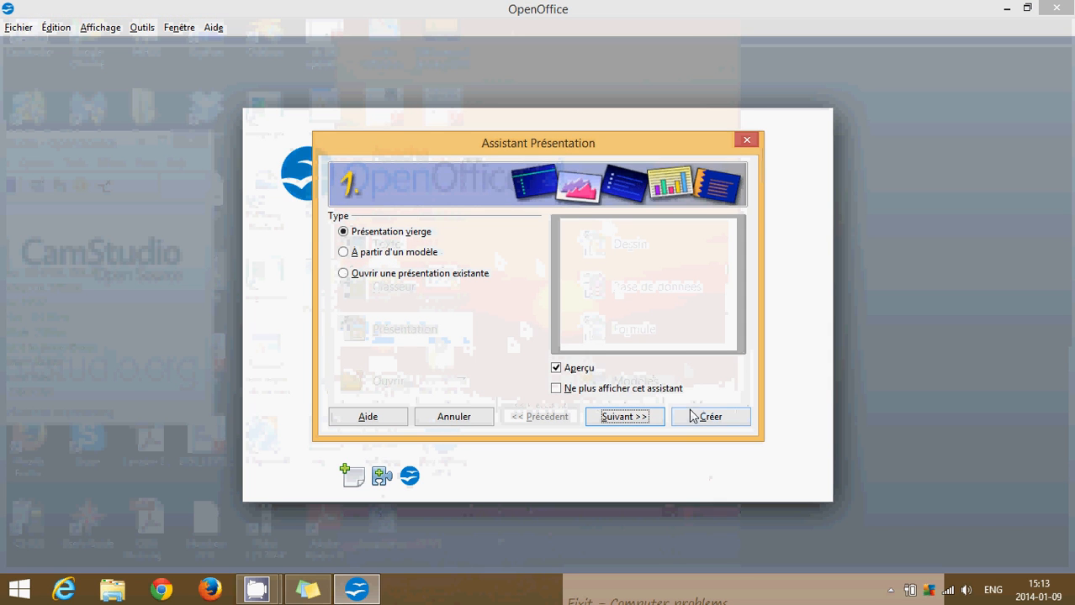
{"action": "left_click", "coordinate": [623, 417]}
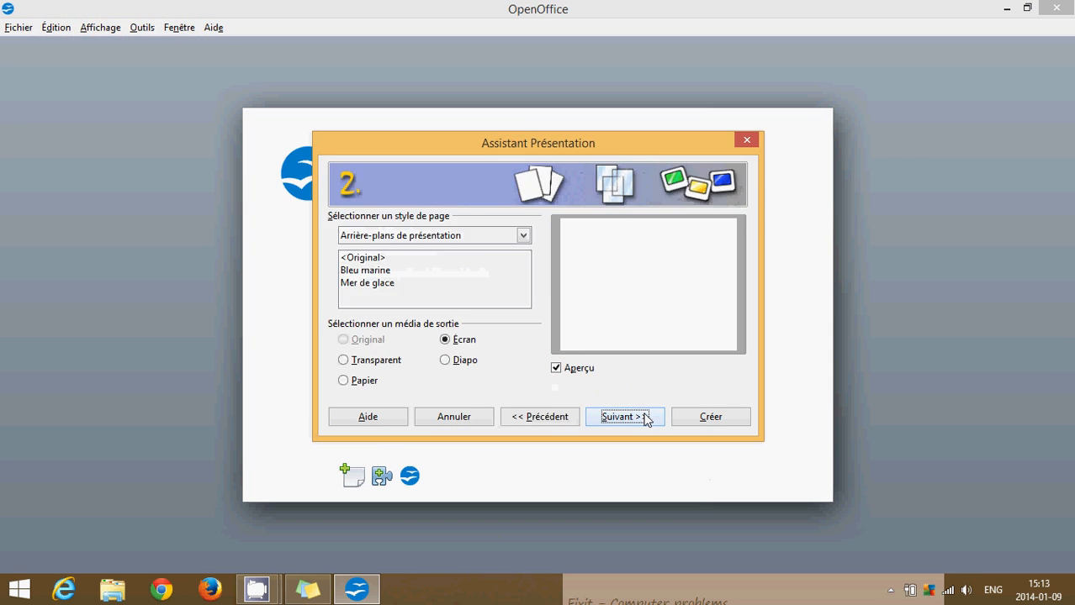
{"action": "left_click", "coordinate": [624, 417]}
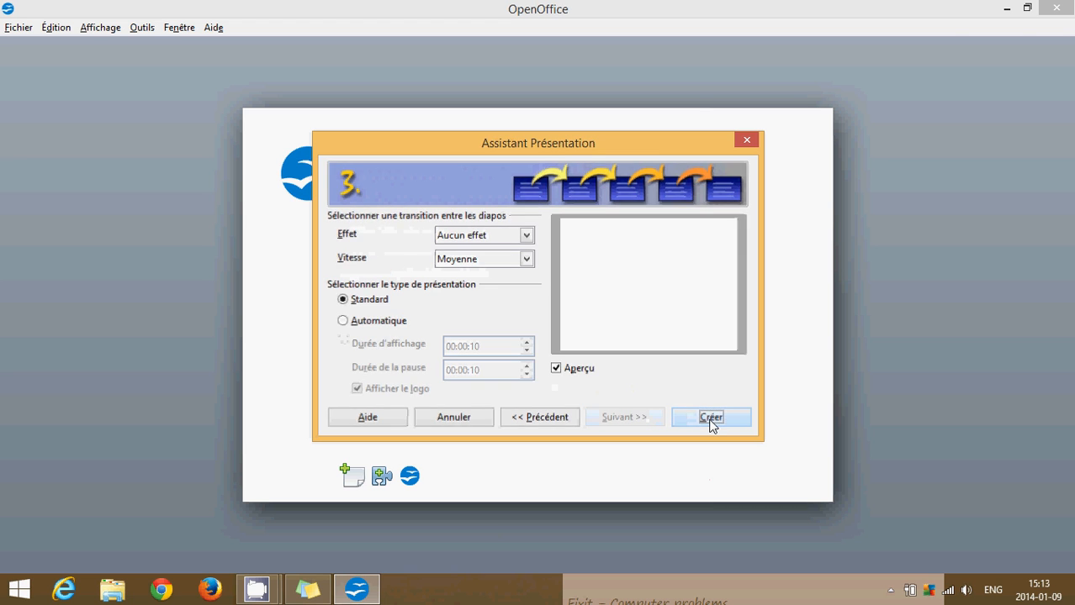
{"action": "left_click", "coordinate": [709, 417]}
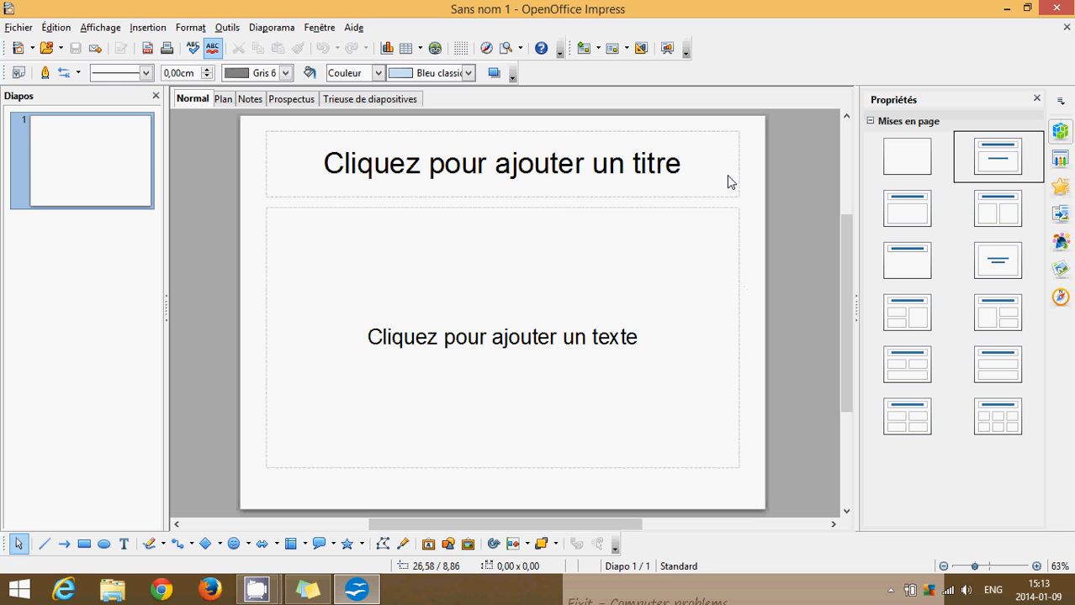
{"action": "mouse_move", "coordinate": [1009, 30]}
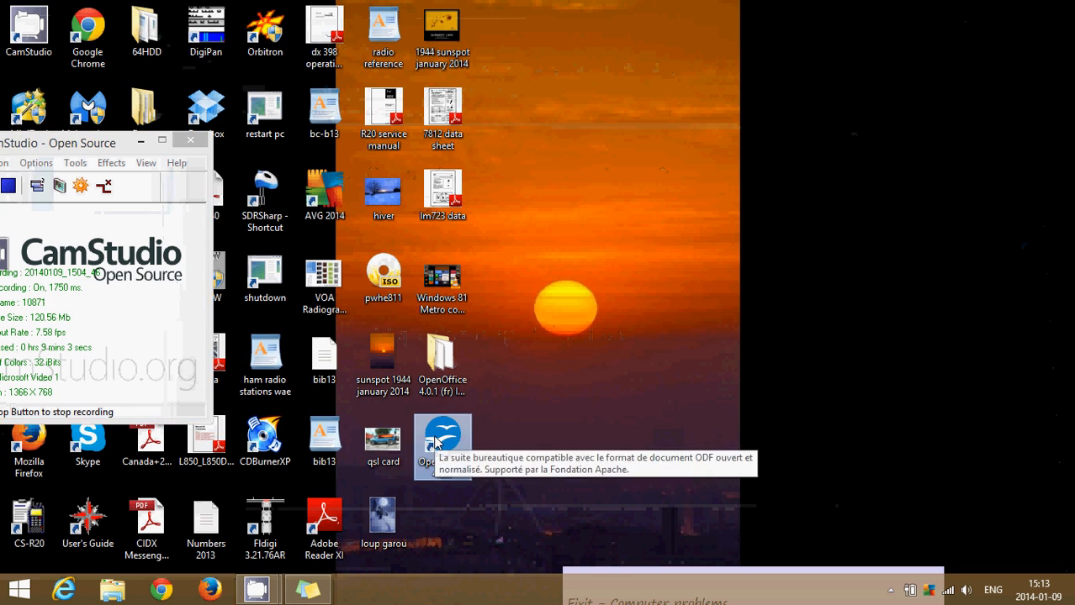
{"action": "double_click", "coordinate": [443, 440]}
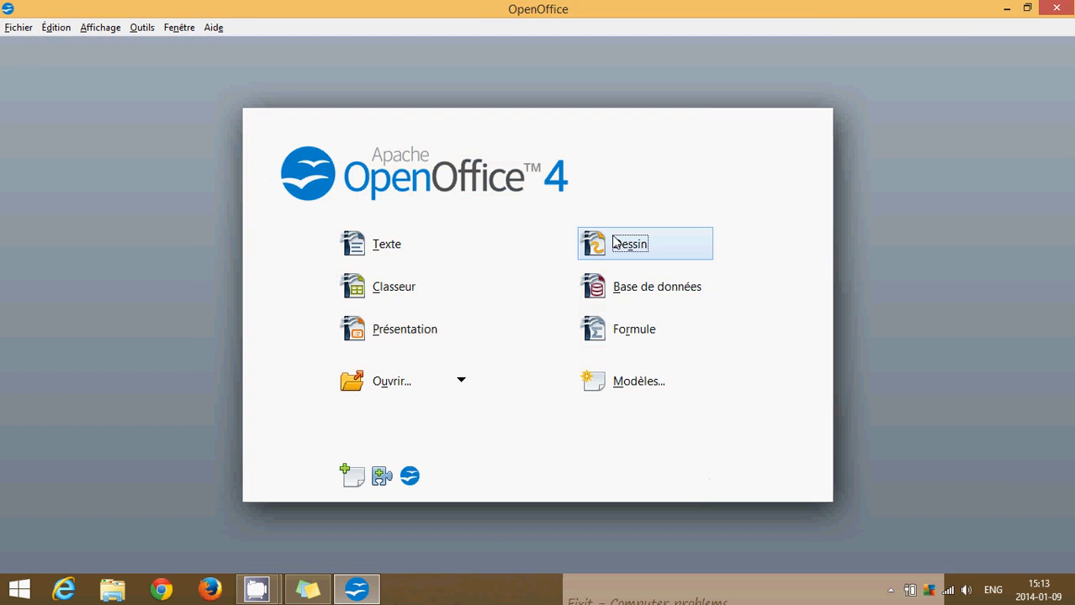
{"action": "left_click", "coordinate": [629, 244]}
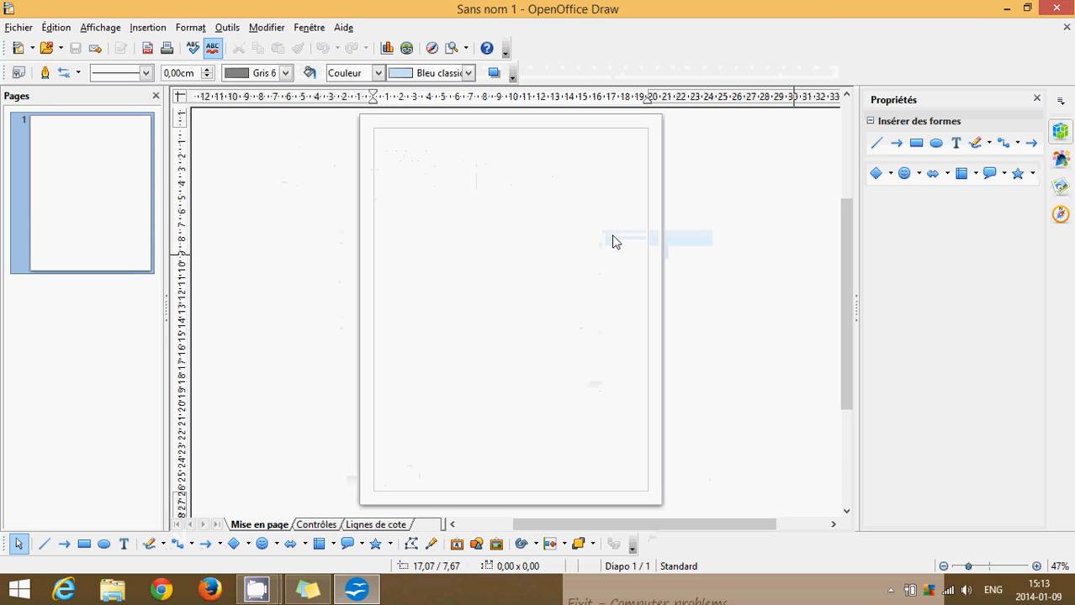
{"action": "mouse_move", "coordinate": [580, 371]}
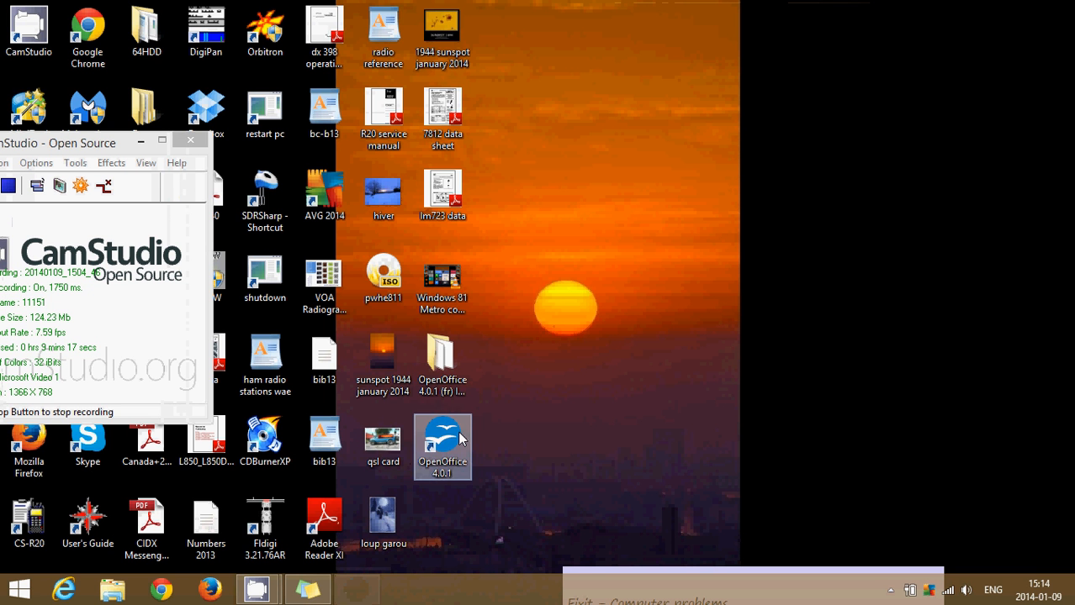
Run the database wizard and save the new database as Nouvelle base de données.odb in Documents.
{"action": "double_click", "coordinate": [443, 446]}
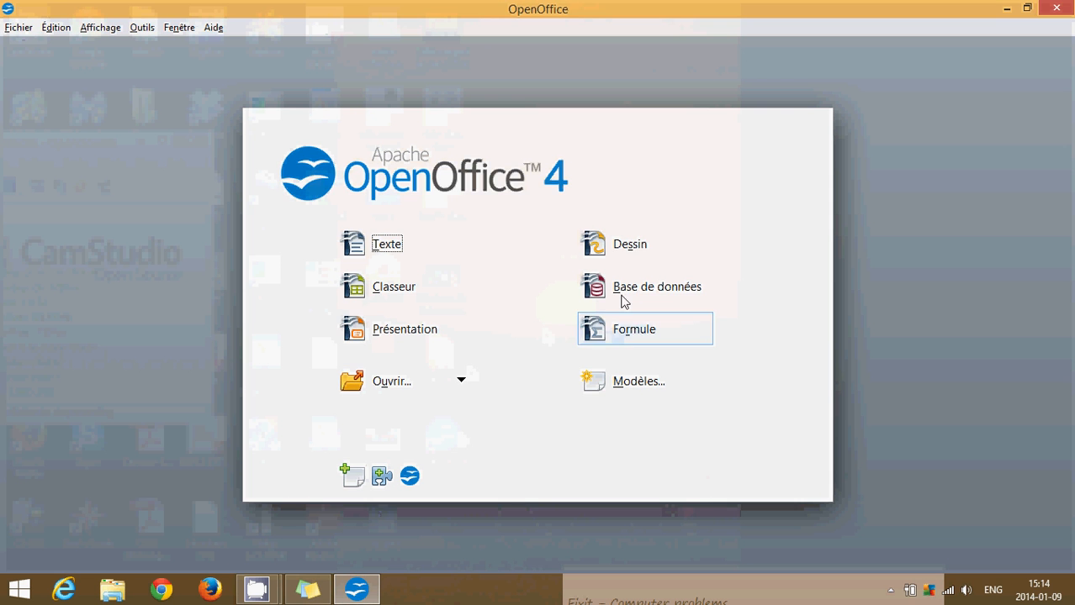
{"action": "left_click", "coordinate": [658, 286]}
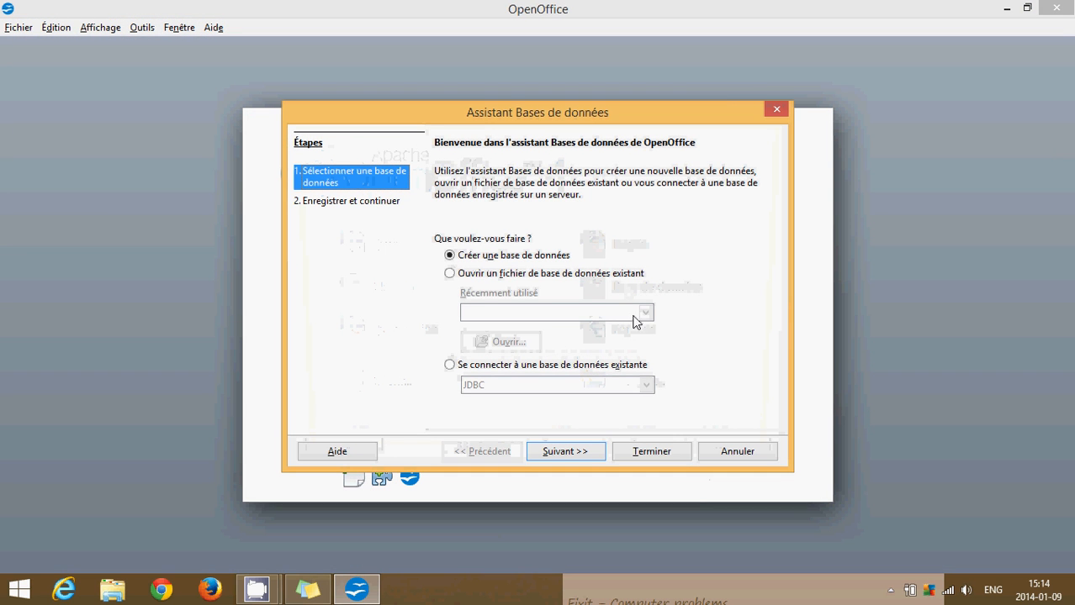
{"action": "left_click", "coordinate": [565, 451]}
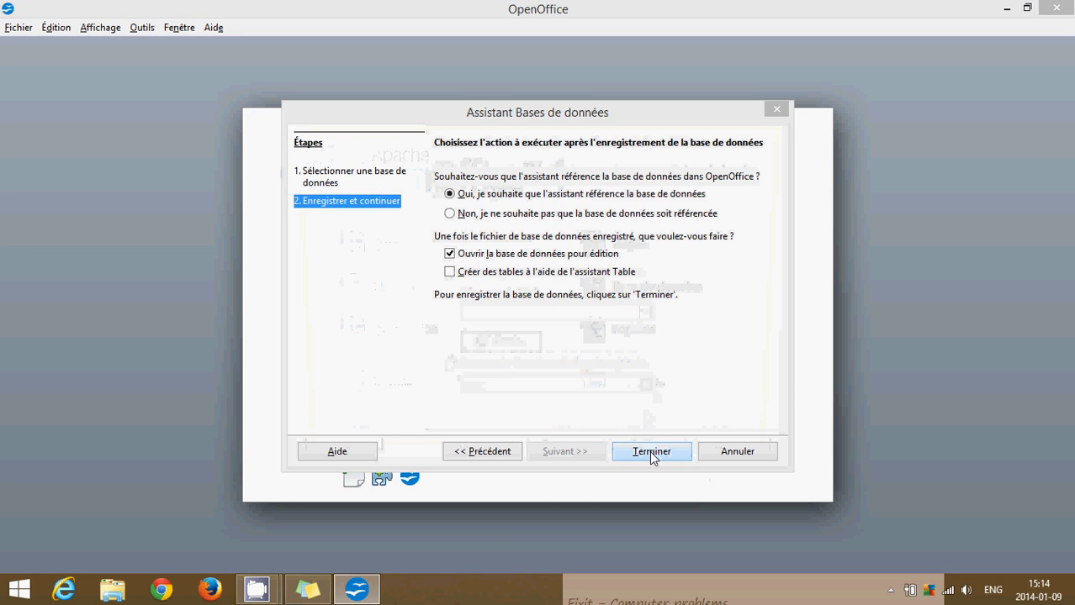
{"action": "left_click", "coordinate": [651, 450]}
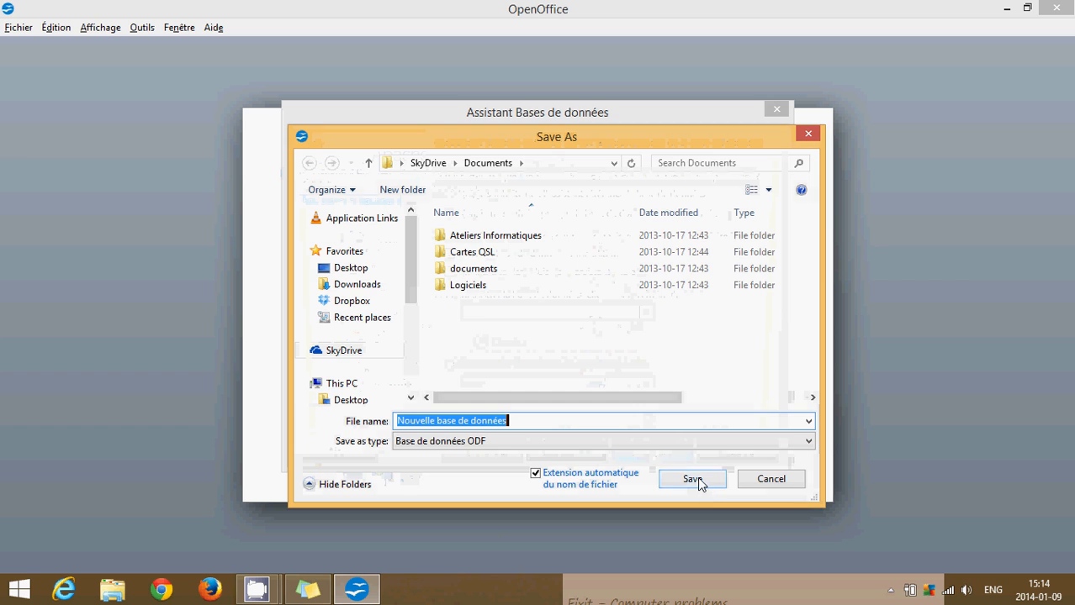
{"action": "left_click", "coordinate": [691, 478]}
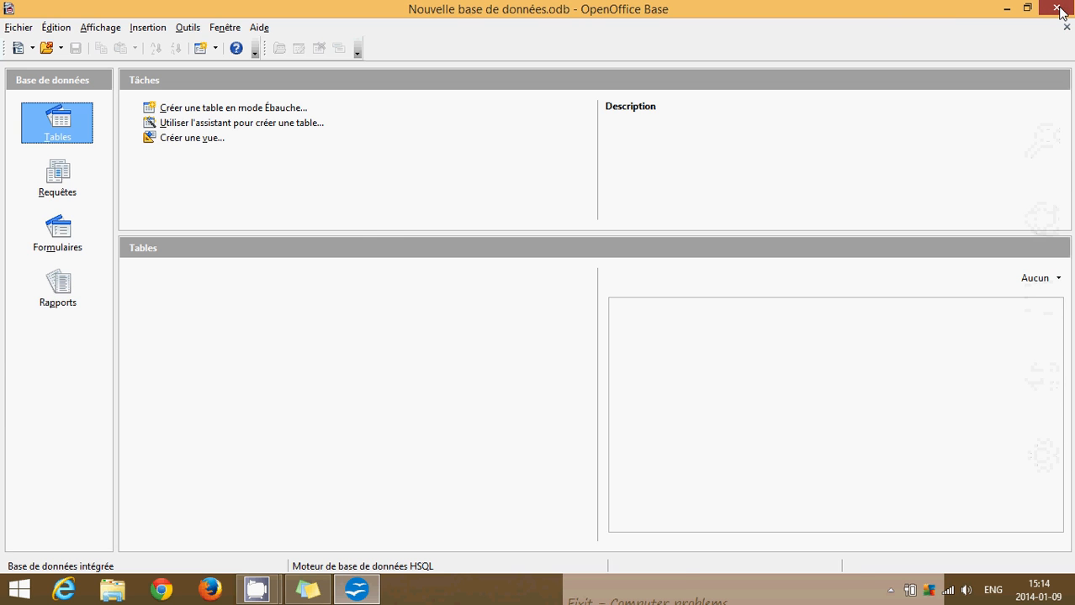
Close the Base window, relaunch OpenOffice and start a new Math formula document.
{"action": "left_click", "coordinate": [1060, 10]}
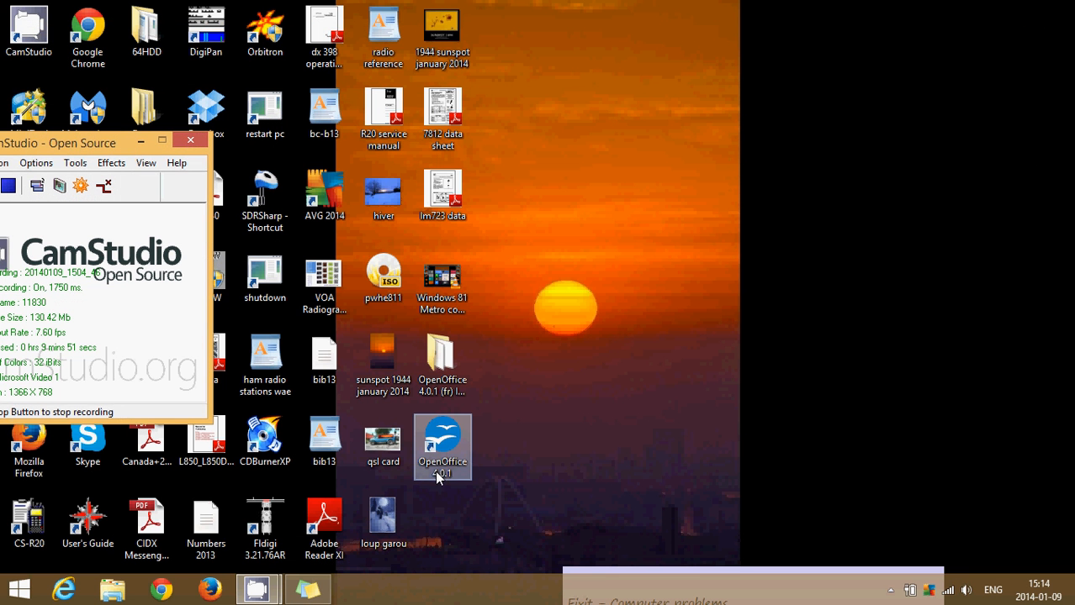
{"action": "double_click", "coordinate": [443, 437]}
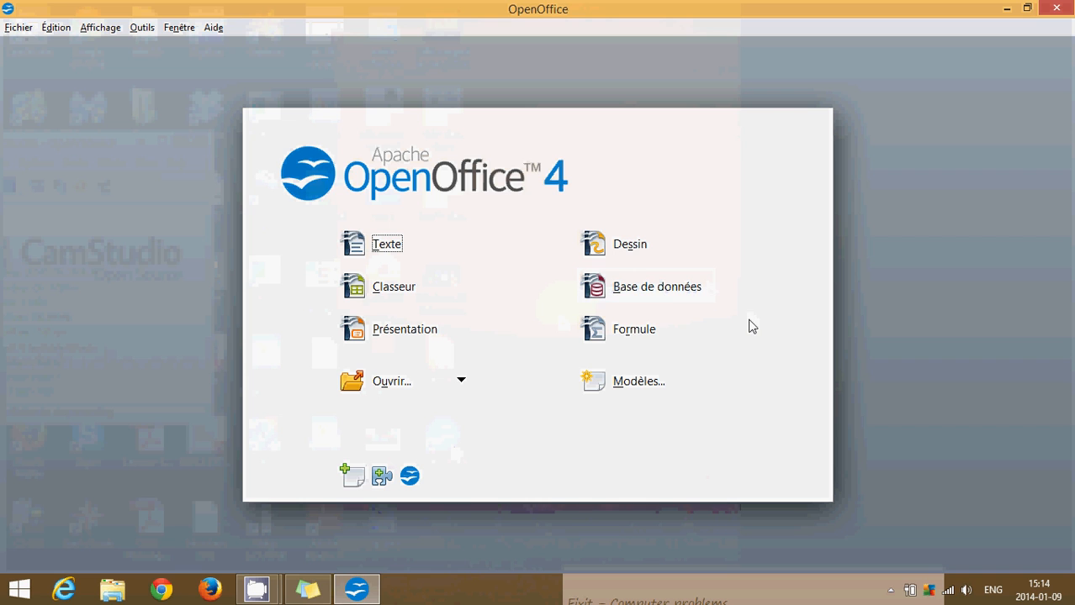
{"action": "mouse_move", "coordinate": [639, 336]}
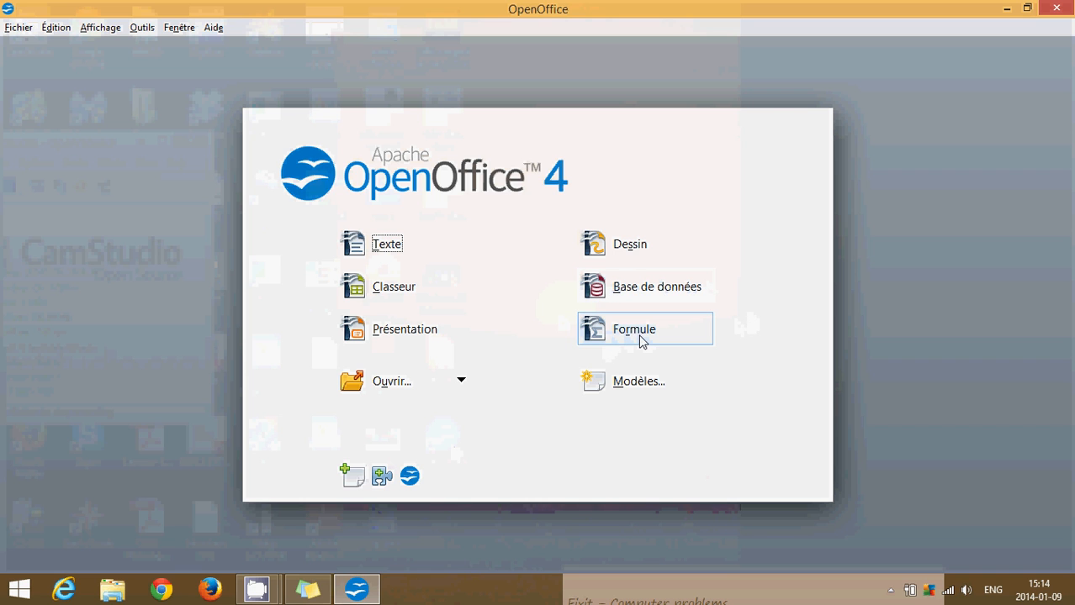
{"action": "left_click", "coordinate": [634, 328]}
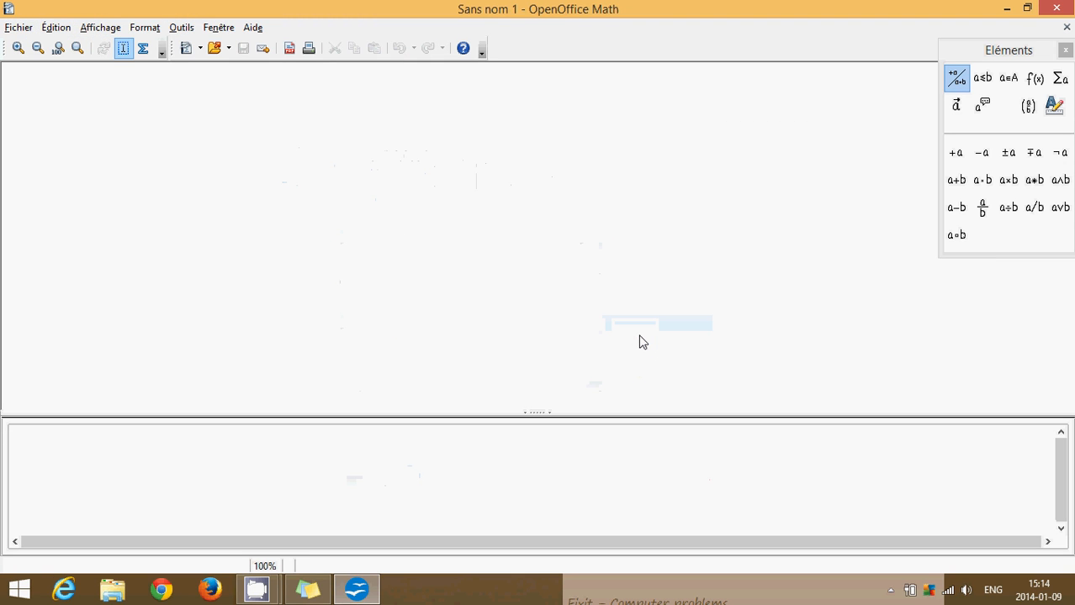
{"action": "mouse_move", "coordinate": [896, 114]}
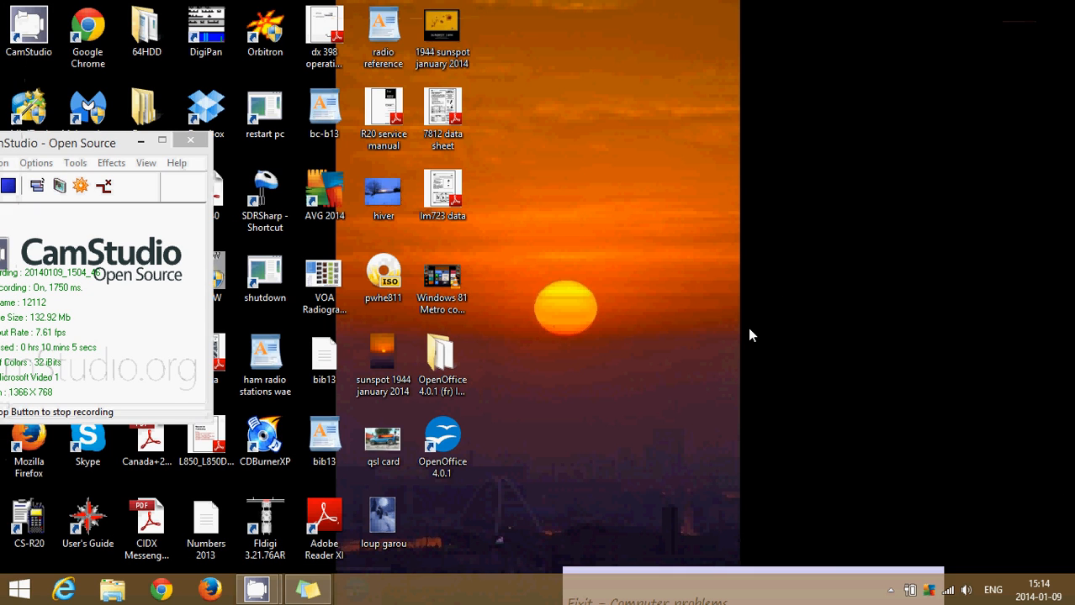
Relaunch OpenOffice, view the Modèles template window and cancel back to the Start Center.
{"action": "left_click", "coordinate": [440, 437]}
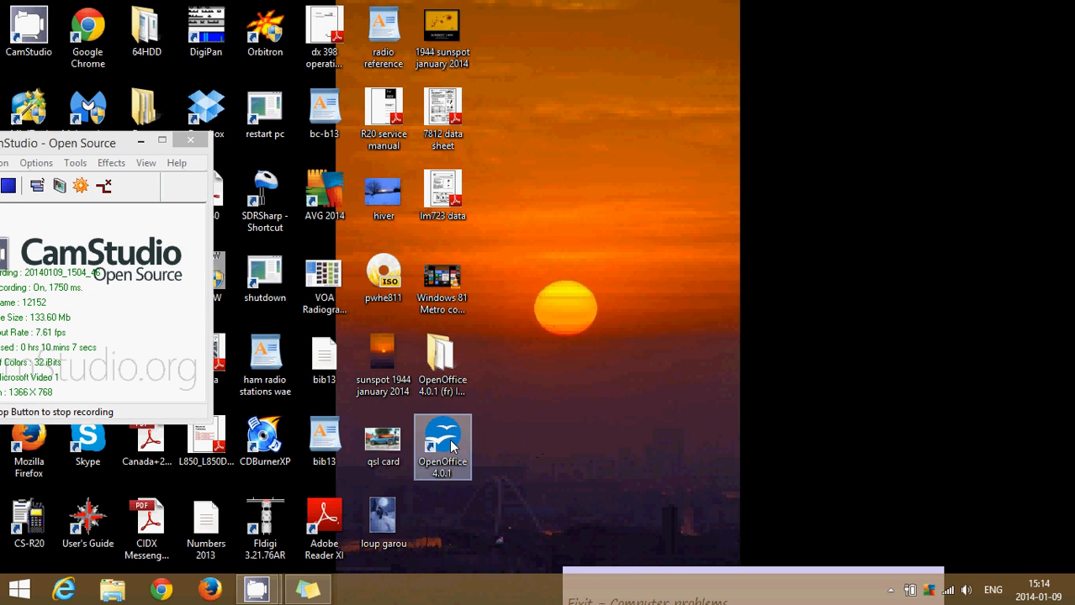
{"action": "double_click", "coordinate": [442, 437]}
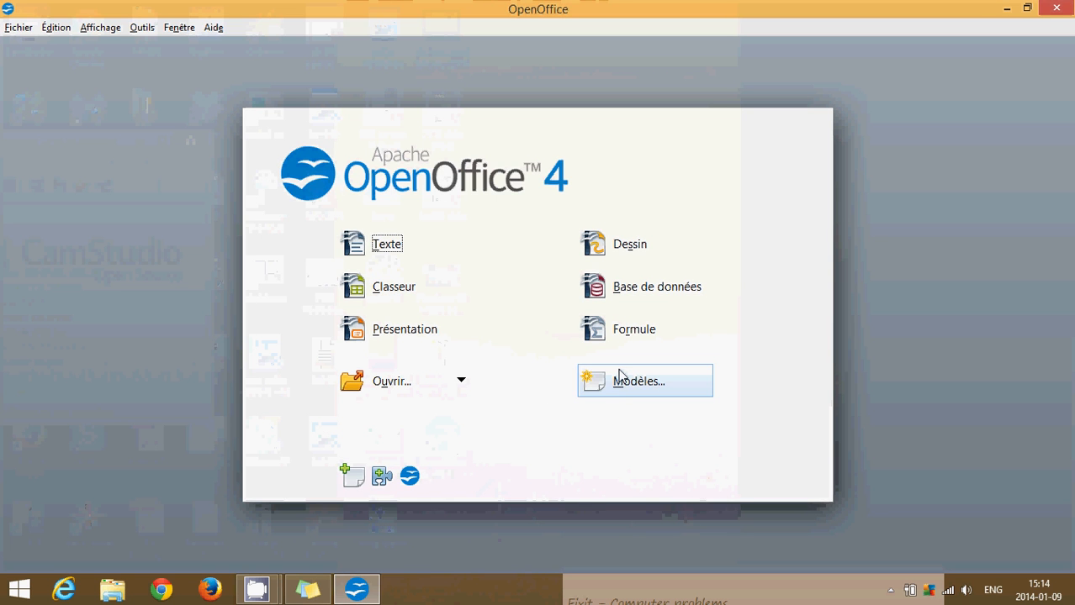
{"action": "left_click", "coordinate": [639, 380]}
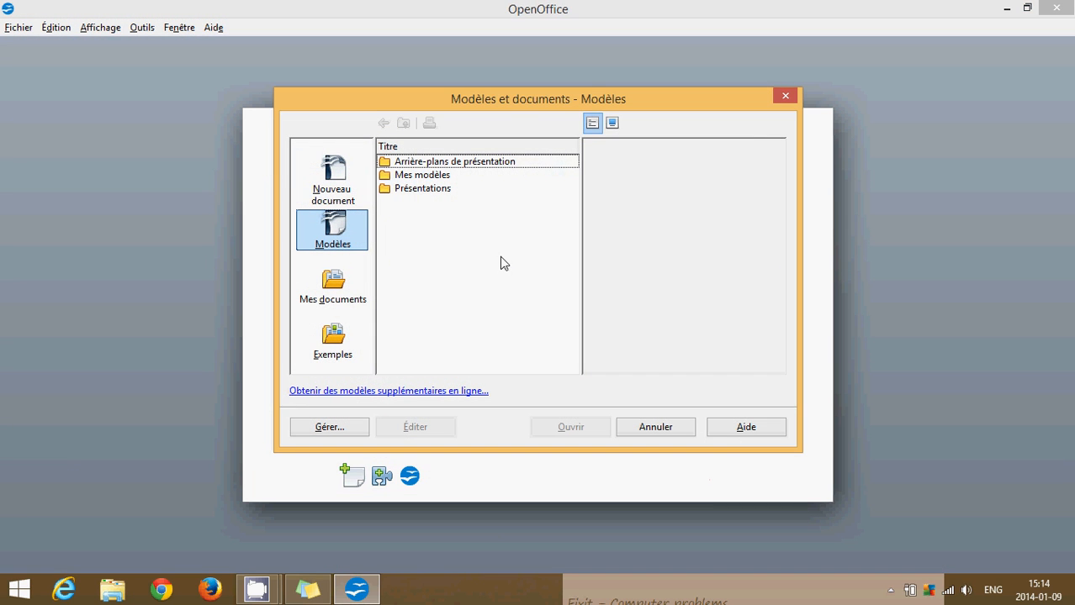
{"action": "mouse_move", "coordinate": [765, 368]}
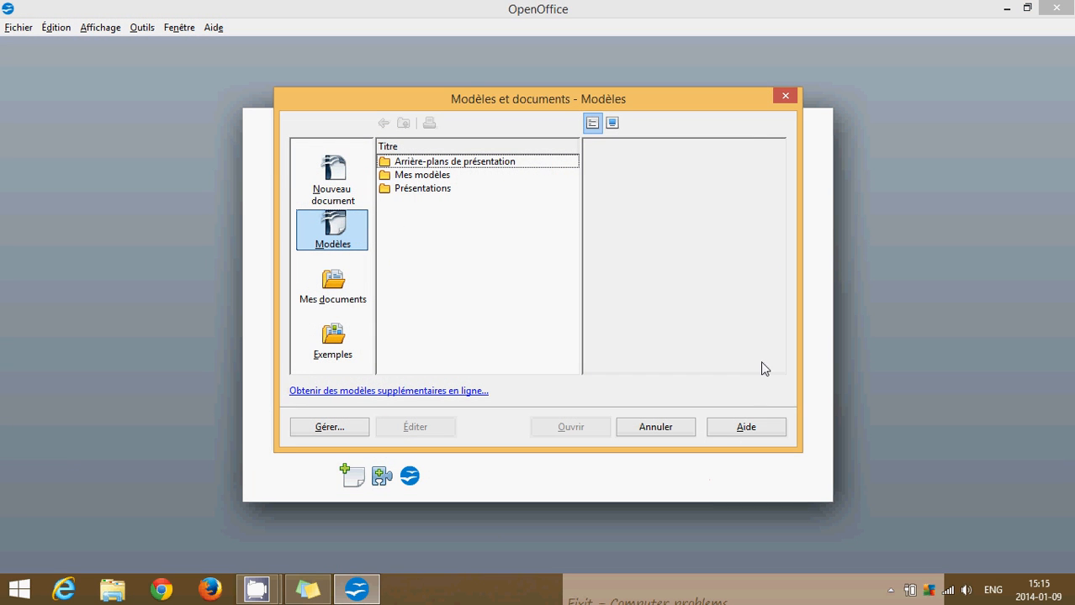
{"action": "left_click", "coordinate": [656, 427]}
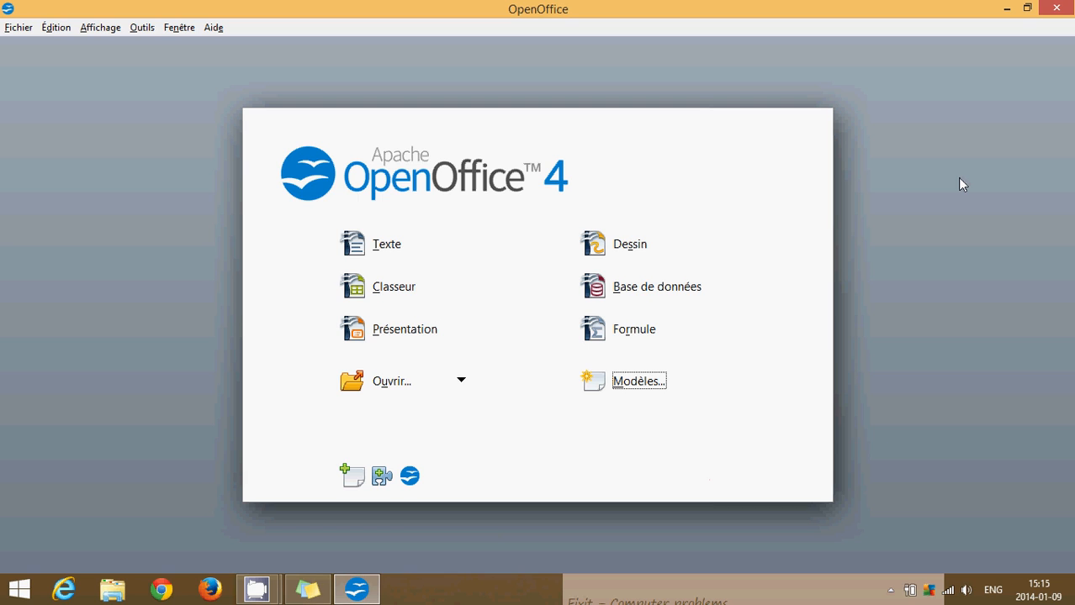
{"action": "mouse_move", "coordinate": [925, 131]}
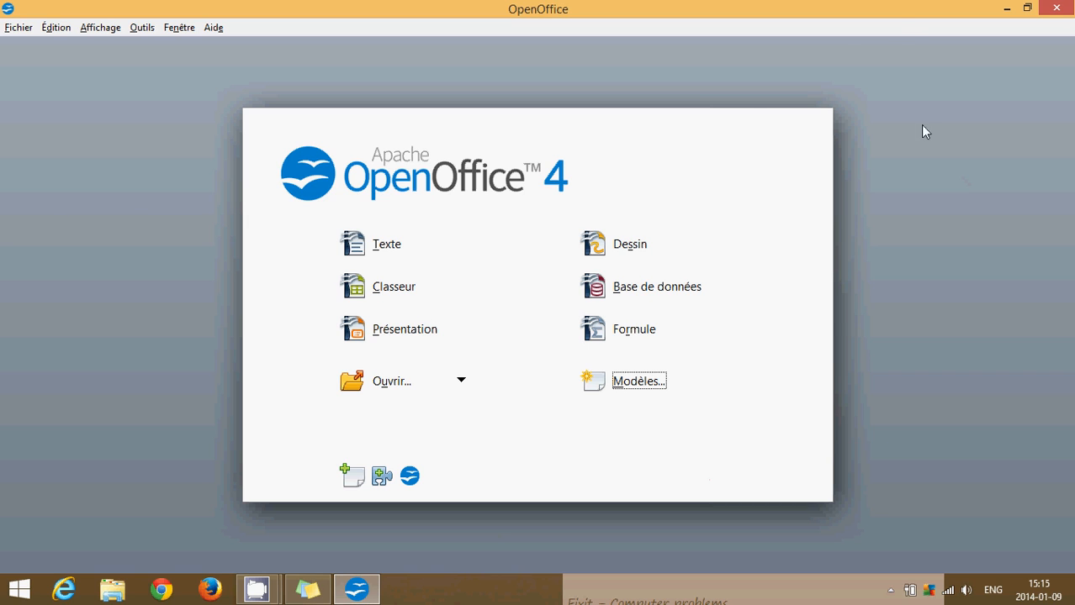
{"action": "mouse_move", "coordinate": [335, 269]}
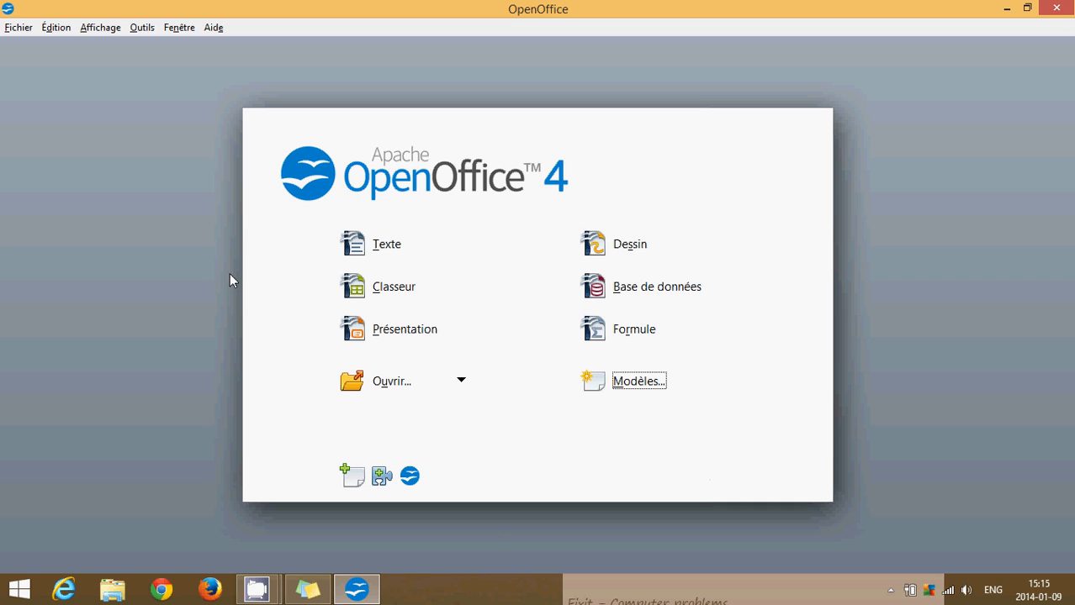
{"action": "mouse_move", "coordinate": [335, 228]}
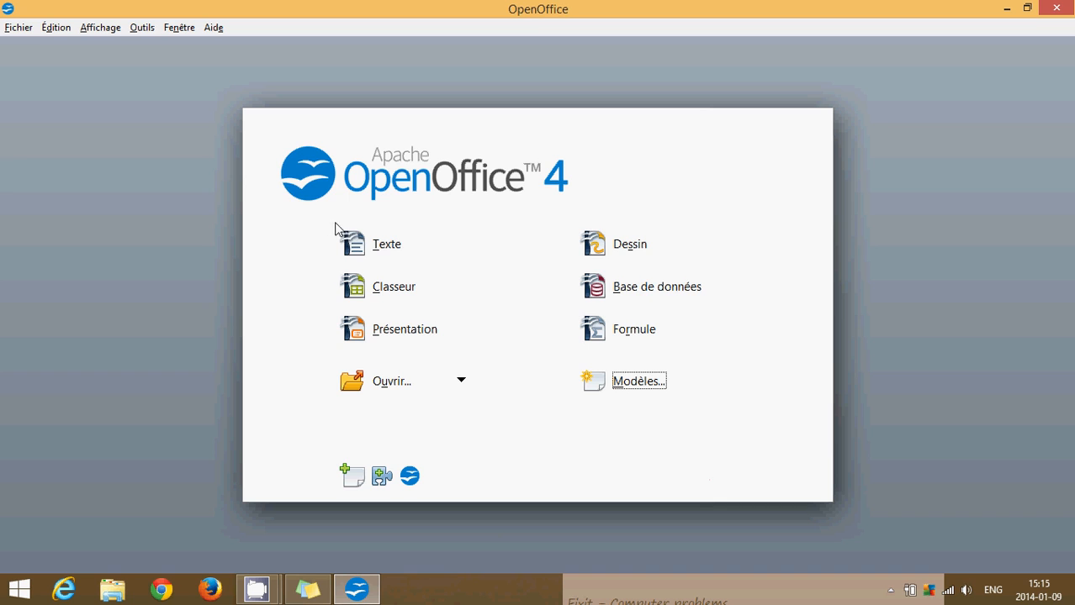
Start a new Writer document, enter 'test' and bring up the Fichier menu.
{"action": "left_click", "coordinate": [386, 244]}
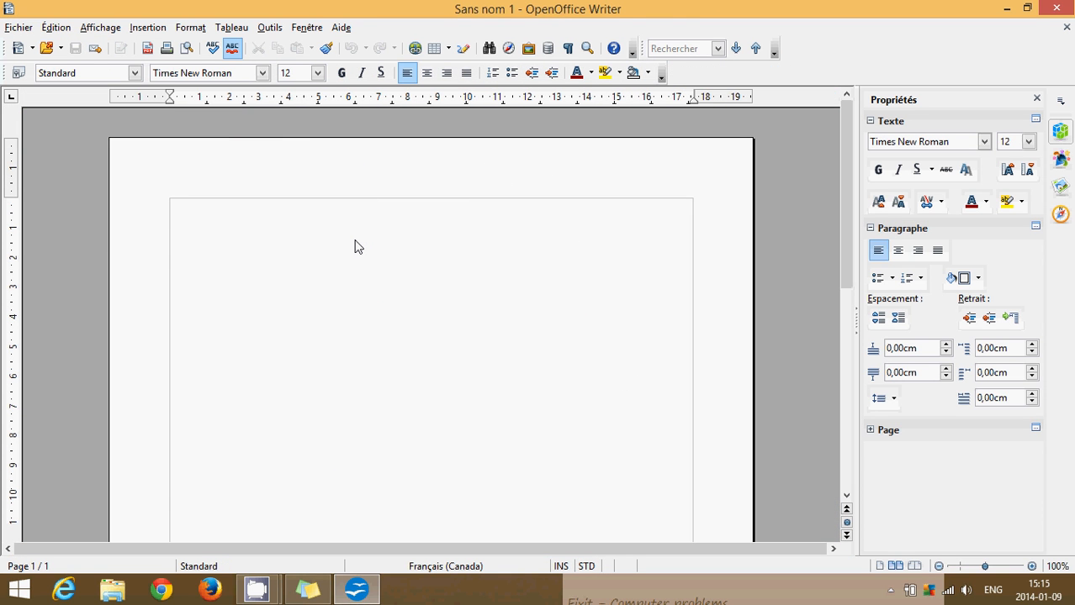
{"action": "type", "text": "test"}
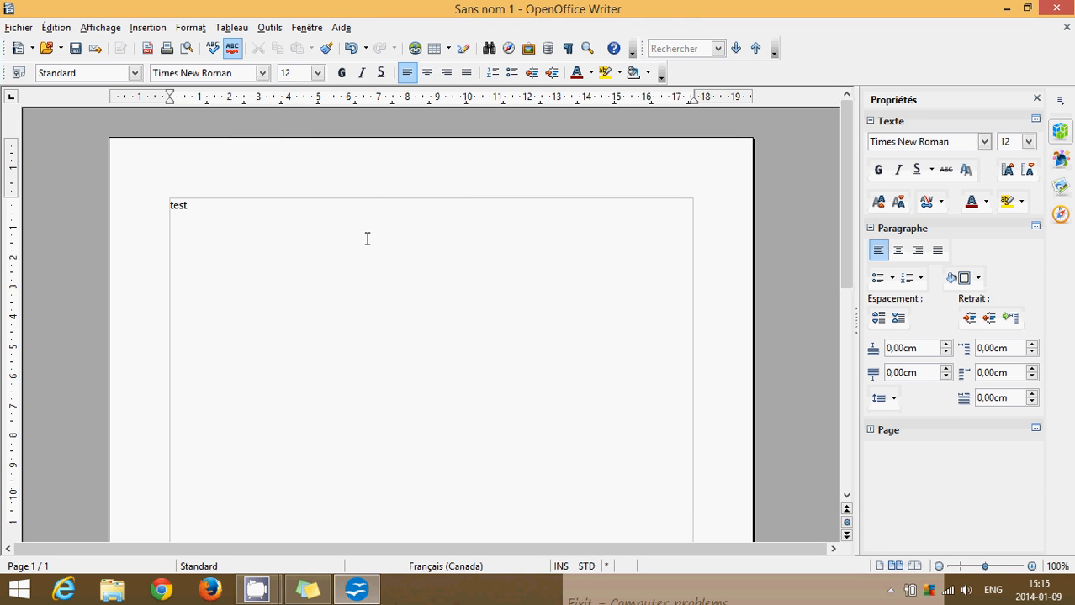
{"action": "left_click", "coordinate": [17, 26]}
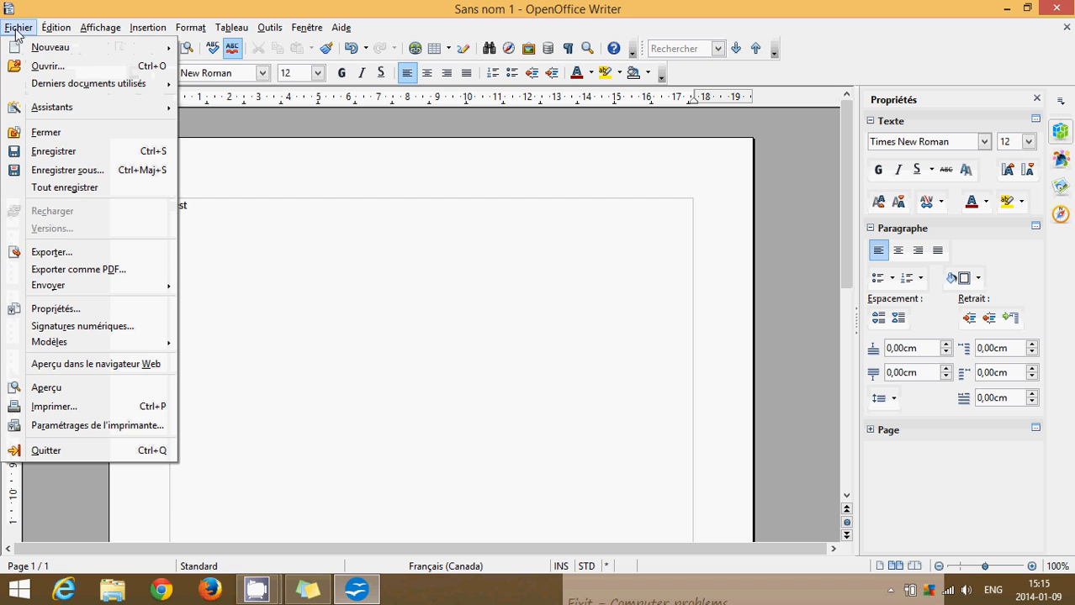
{"action": "mouse_move", "coordinate": [95, 111]}
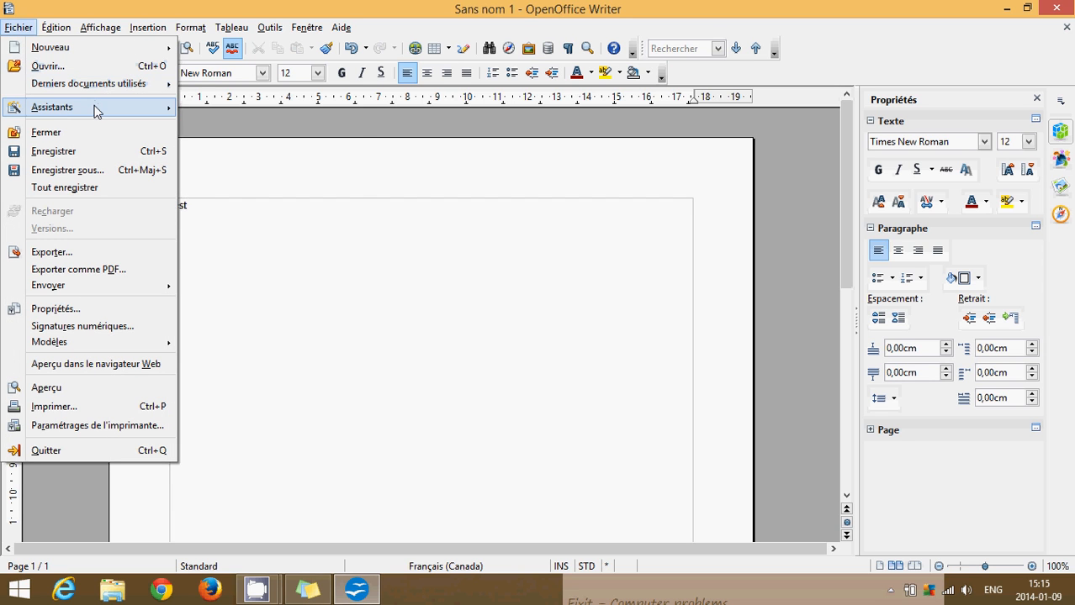
{"action": "mouse_move", "coordinate": [95, 170]}
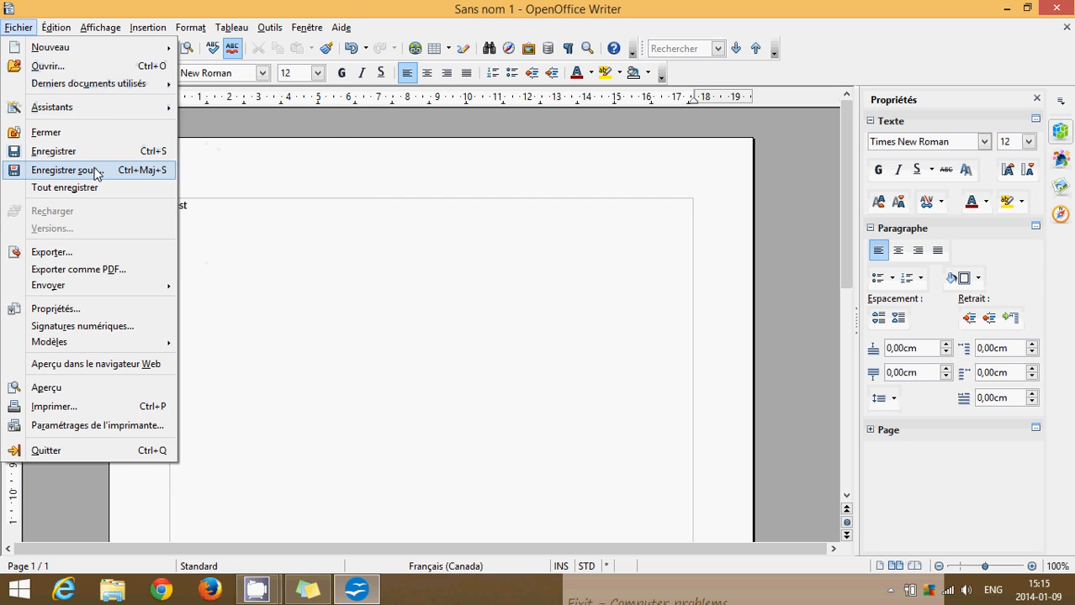
{"action": "left_click", "coordinate": [64, 170]}
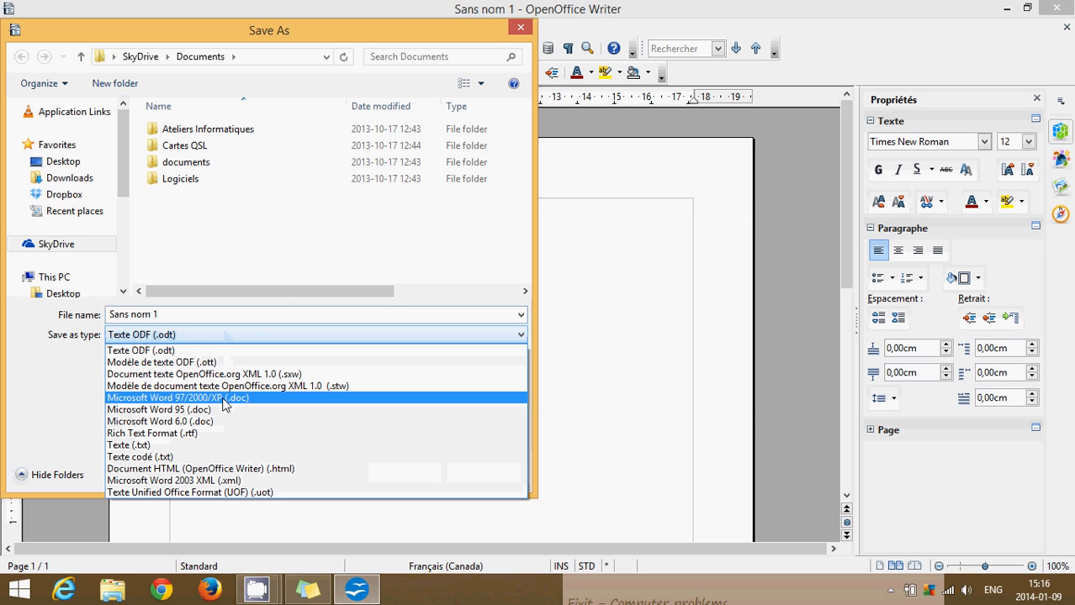
{"action": "mouse_move", "coordinate": [227, 385]}
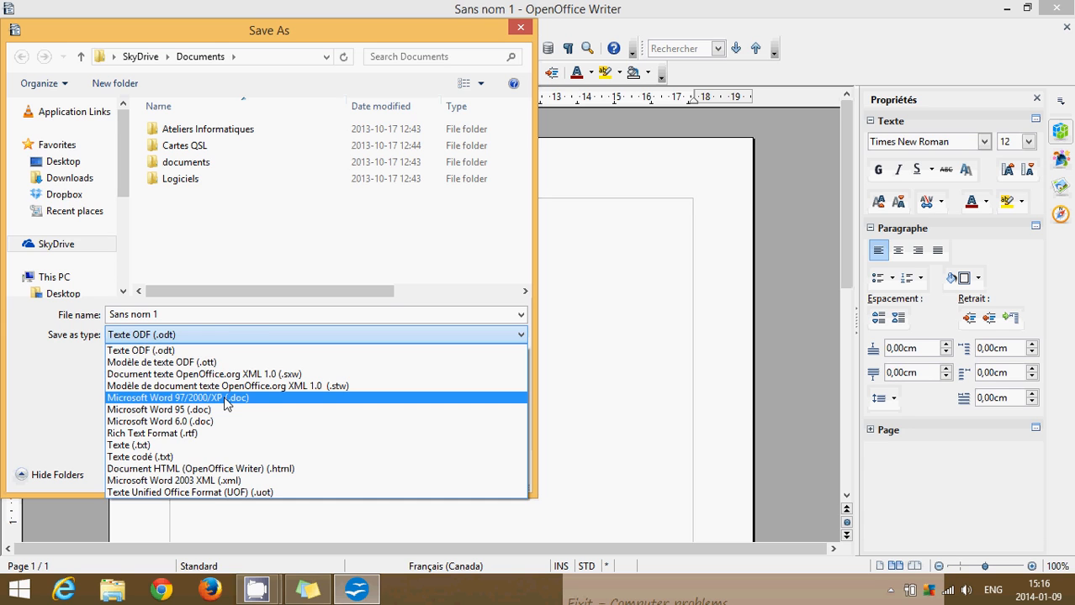
{"action": "left_click", "coordinate": [178, 397]}
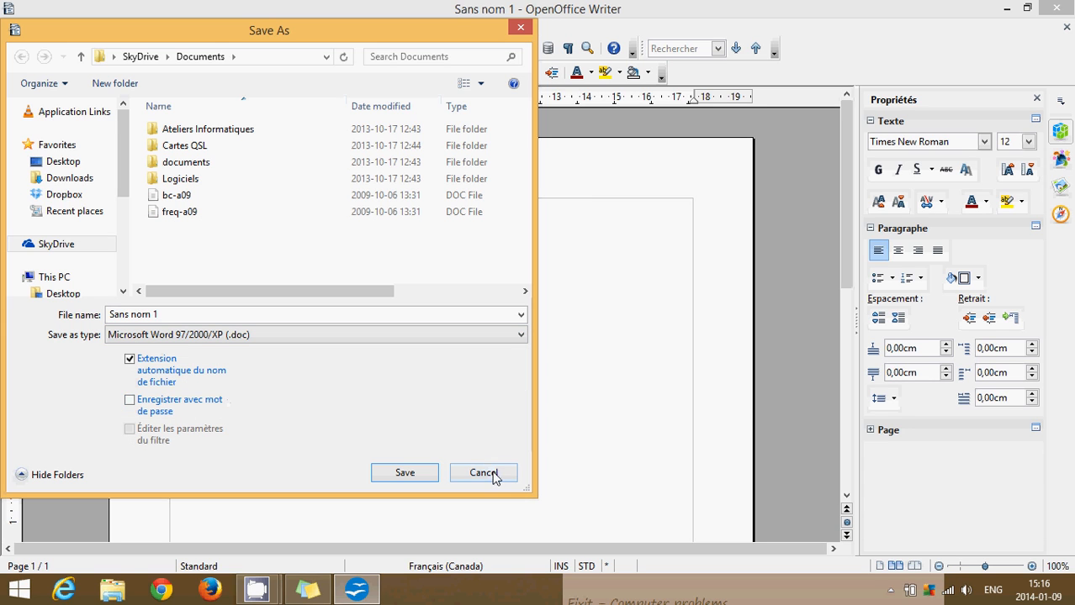
{"action": "left_click", "coordinate": [484, 473]}
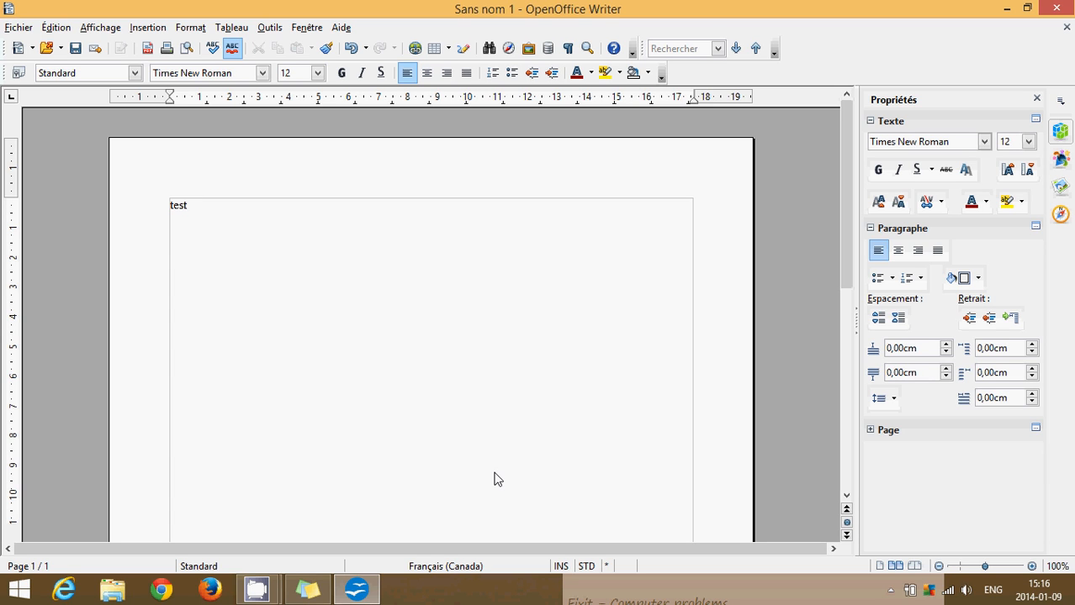
Delete 'test' and close the Writer document, choosing Ignorer to discard changes.
{"action": "key", "text": "BackSpace"}
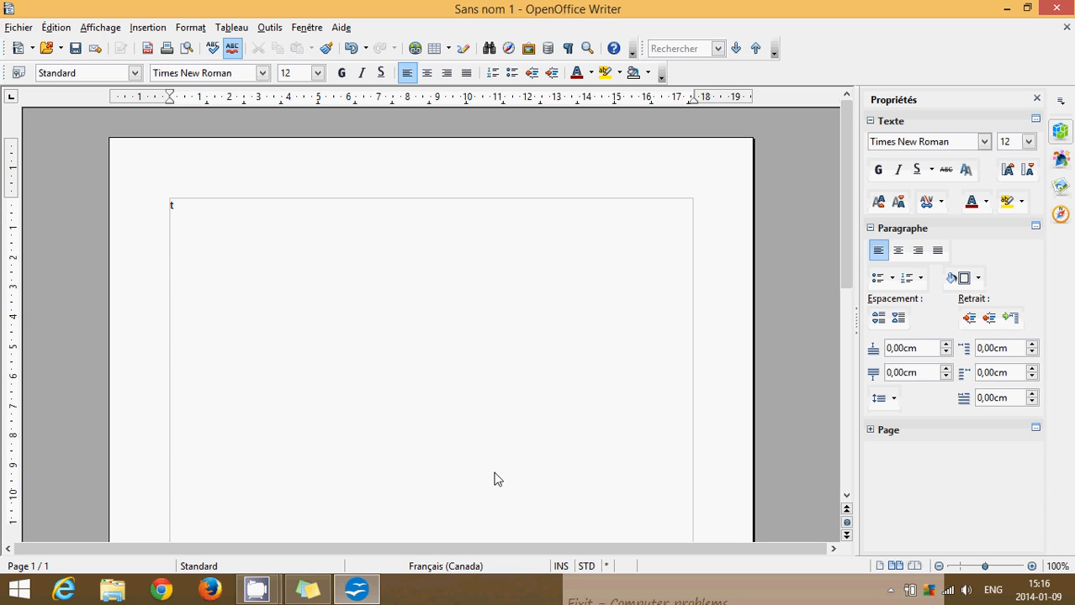
{"action": "key", "text": "Backspace"}
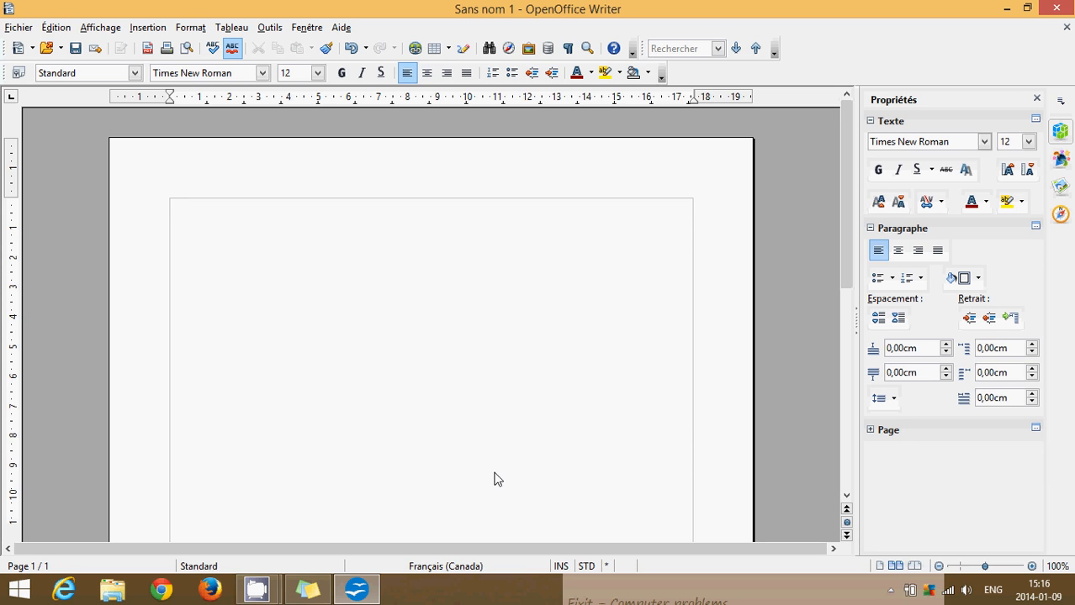
{"action": "mouse_move", "coordinate": [798, 148]}
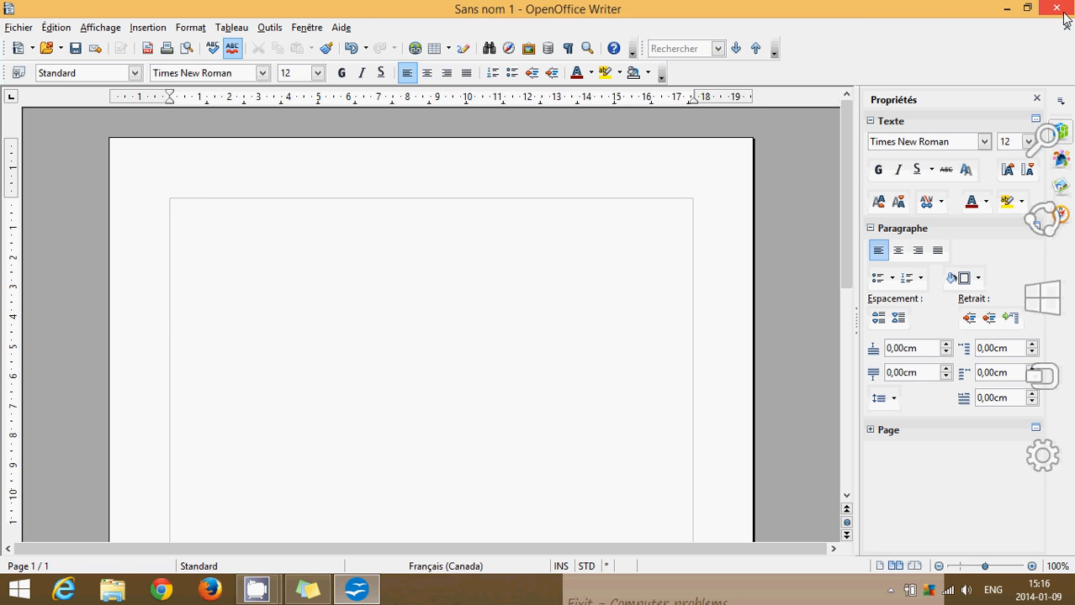
{"action": "left_click", "coordinate": [1057, 9]}
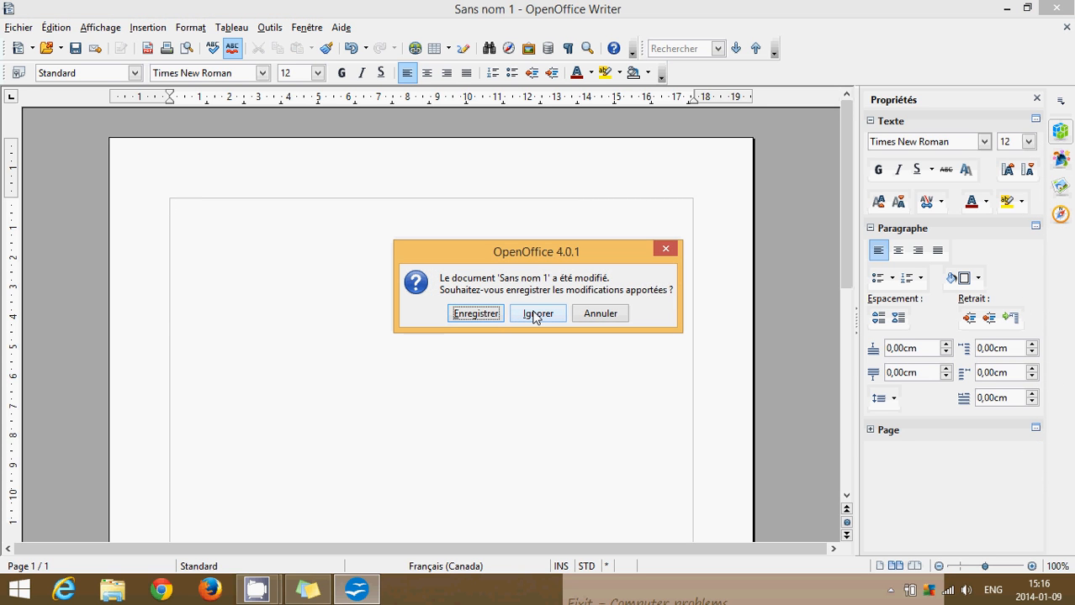
{"action": "left_click", "coordinate": [539, 313]}
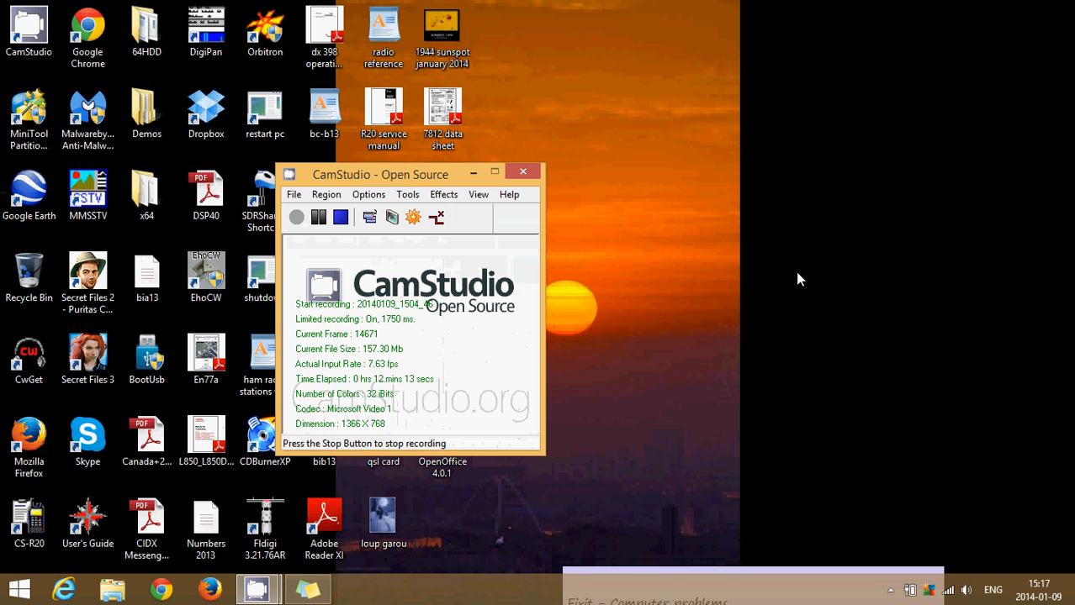
{"action": "mouse_move", "coordinate": [423, 450]}
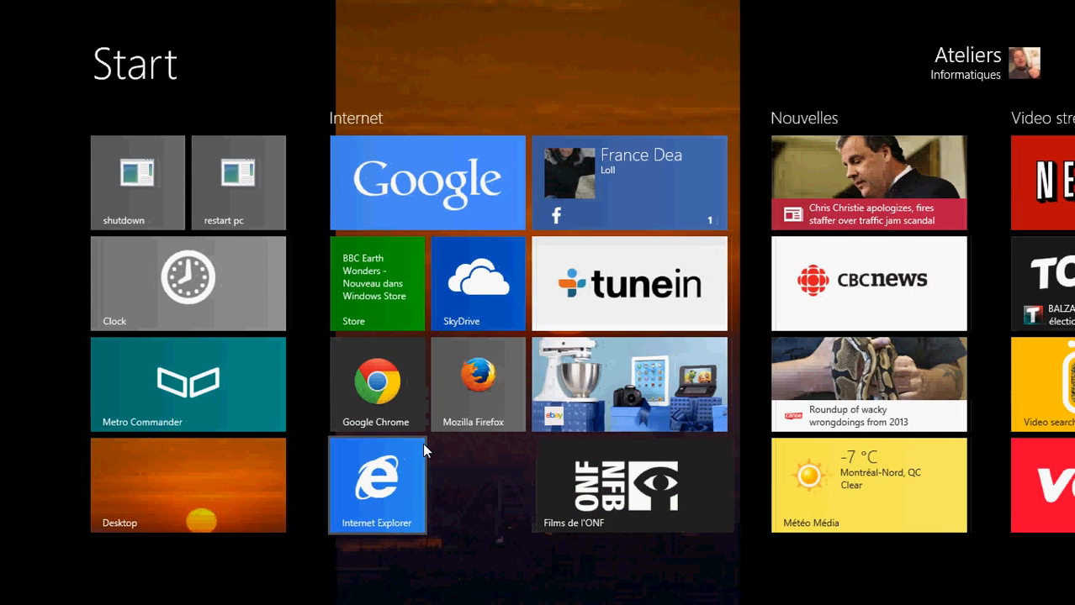
Scroll the Start screen right toward the Office app tiles.
{"action": "scroll", "scroll_direction": "right", "scroll_amount": 3}
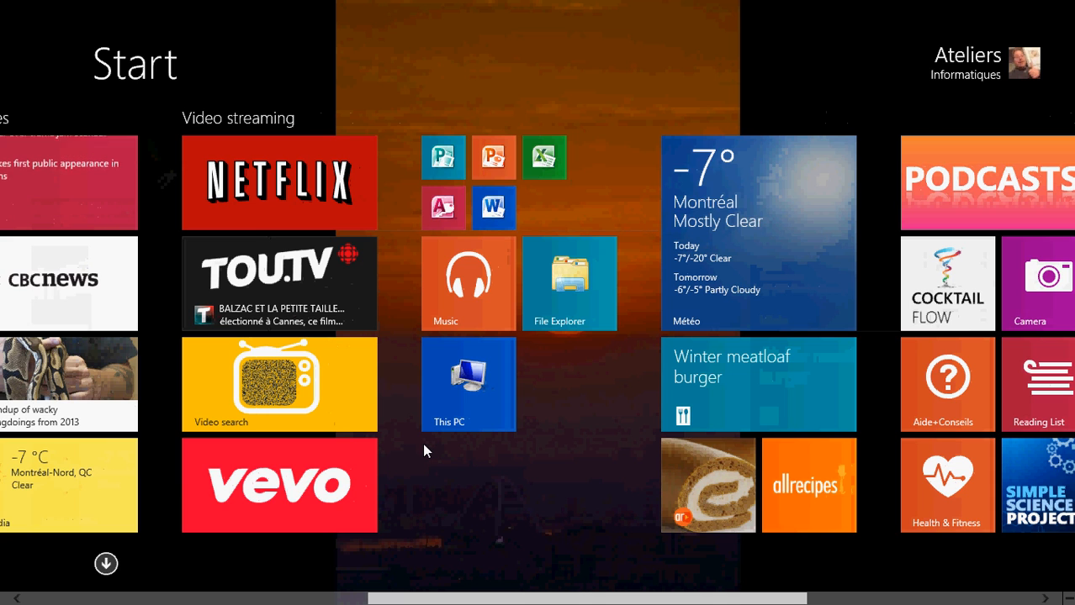